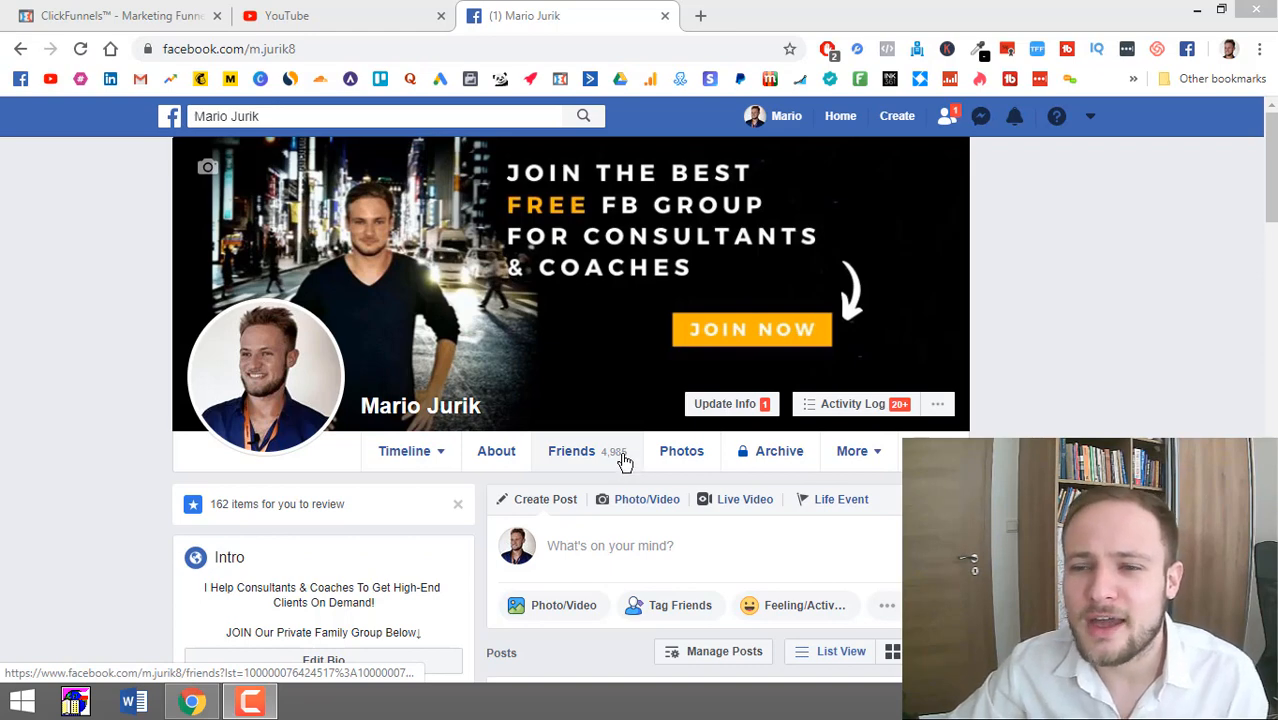
{"action": "mouse_move", "coordinate": [628, 460]}
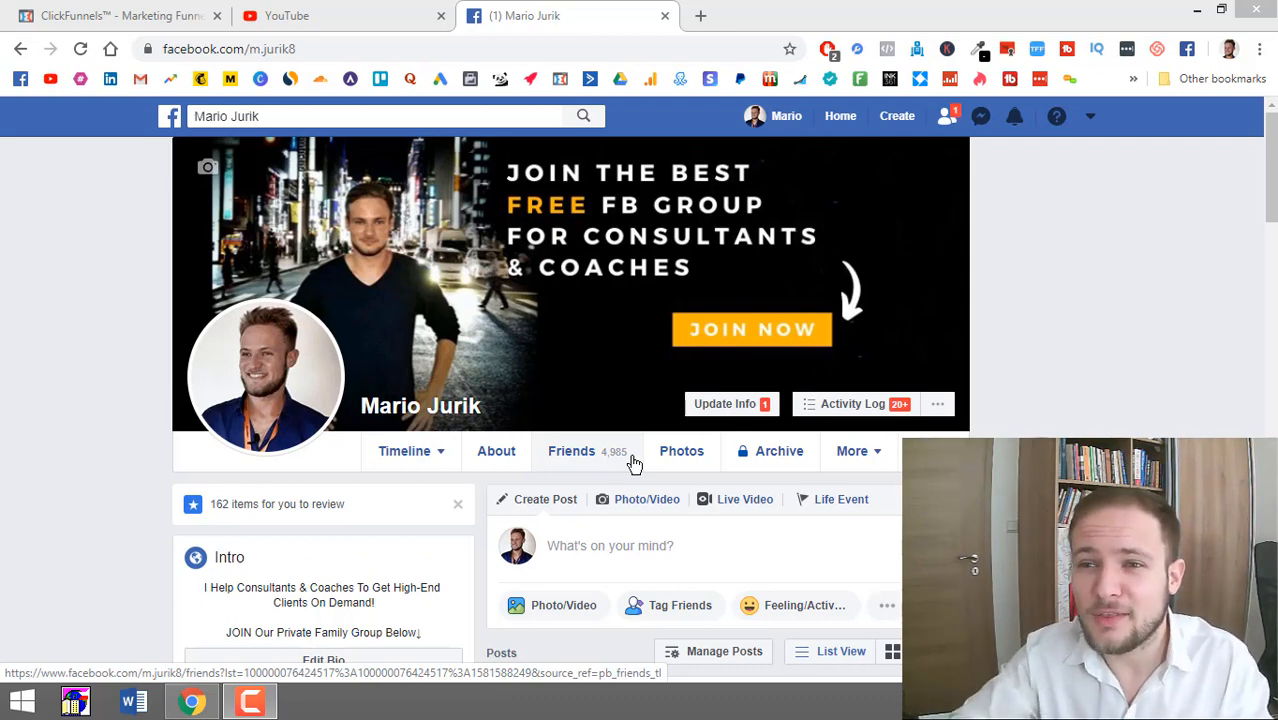
{"action": "mouse_move", "coordinate": [638, 460]}
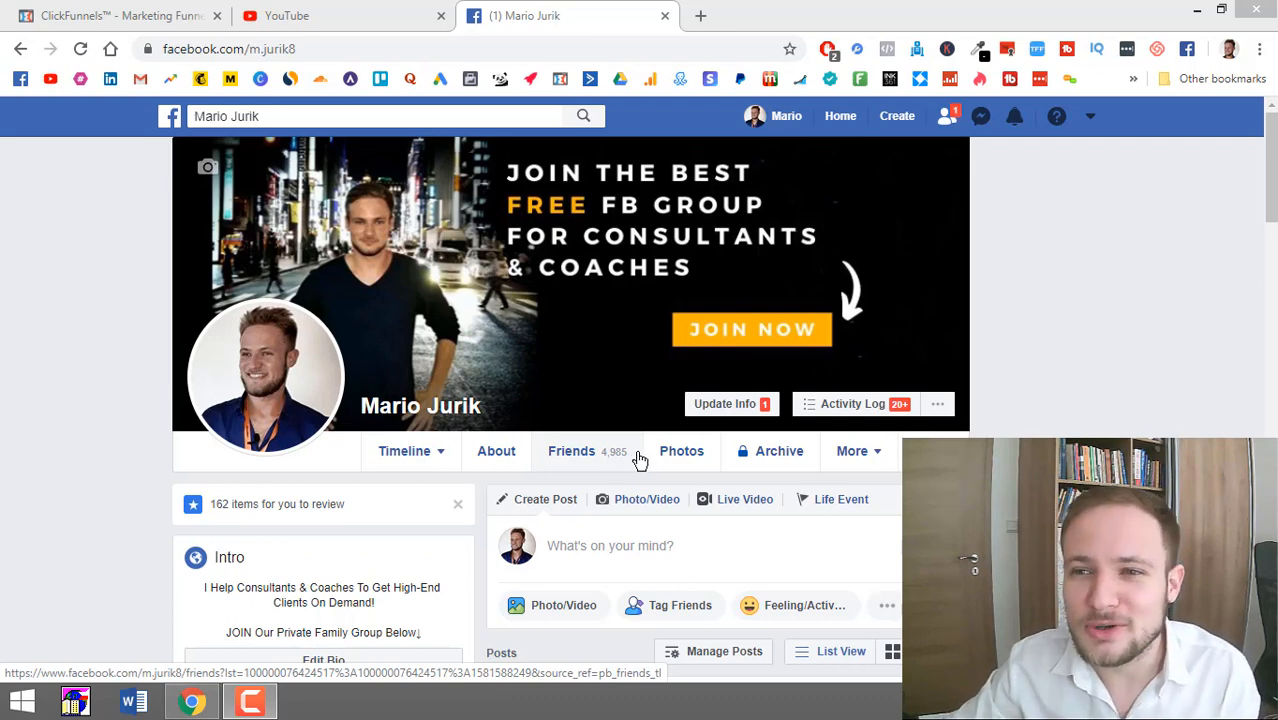
{"action": "mouse_move", "coordinate": [626, 468]}
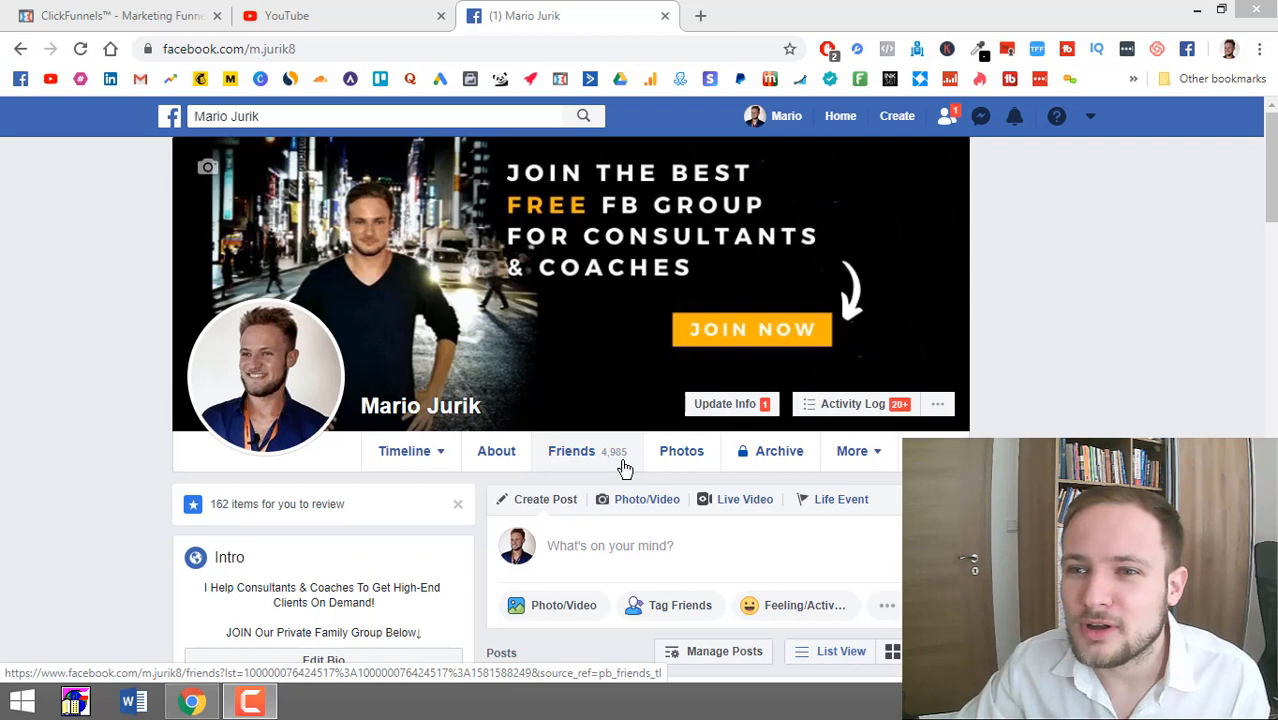
{"action": "mouse_move", "coordinate": [618, 468]}
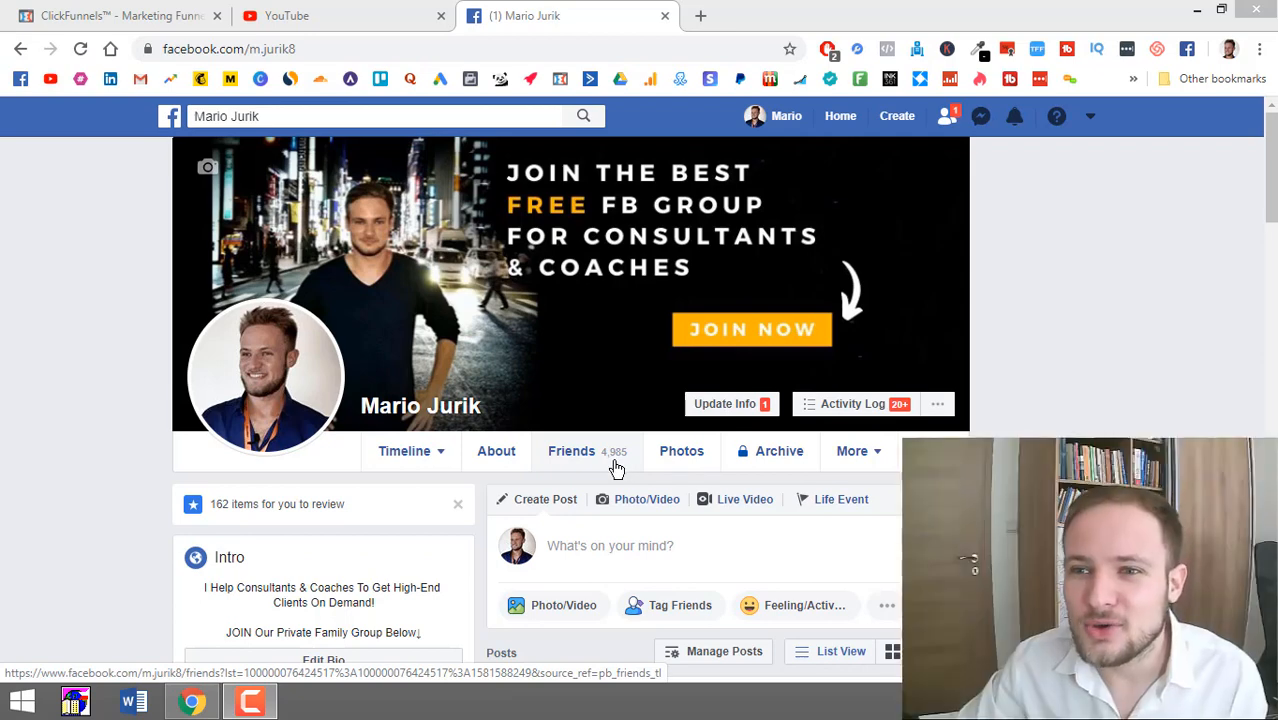
{"action": "mouse_move", "coordinate": [700, 16]}
{"action": "type", "text": "chro"}
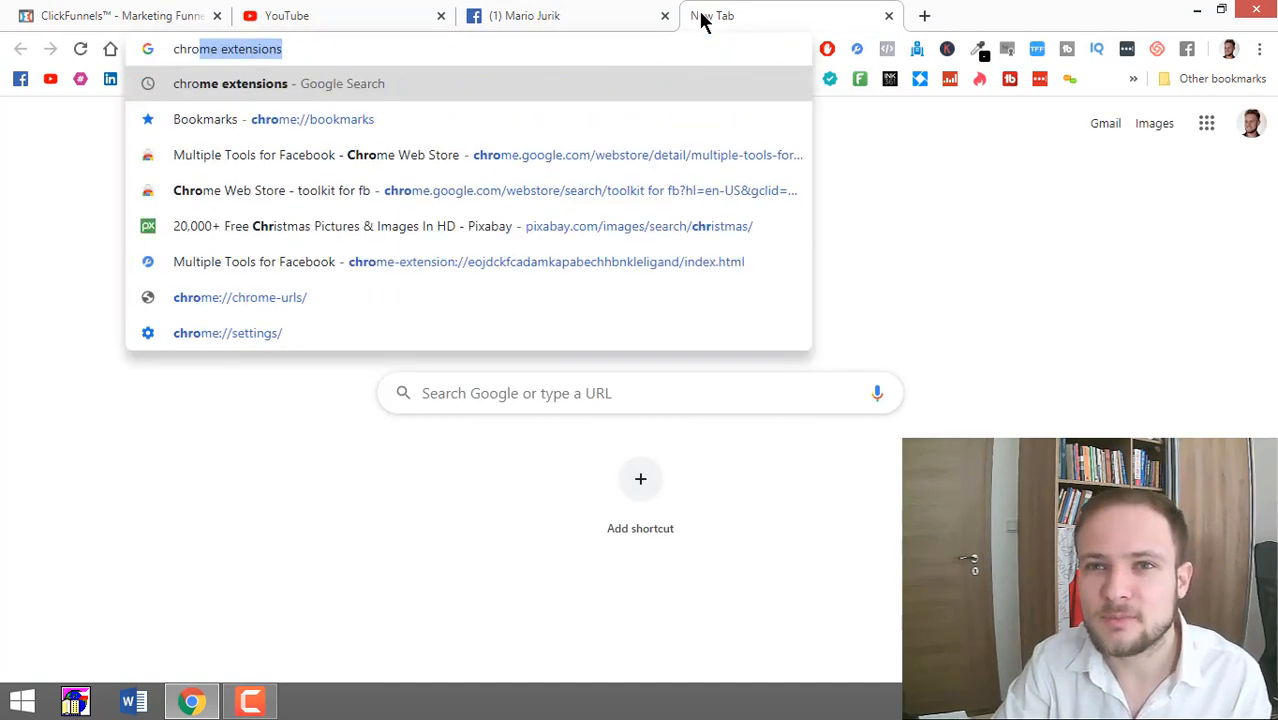
Step: Search the Chrome Web Store for 'multiple tools for facebook' and choose the first result
{"action": "key", "text": "Return"}
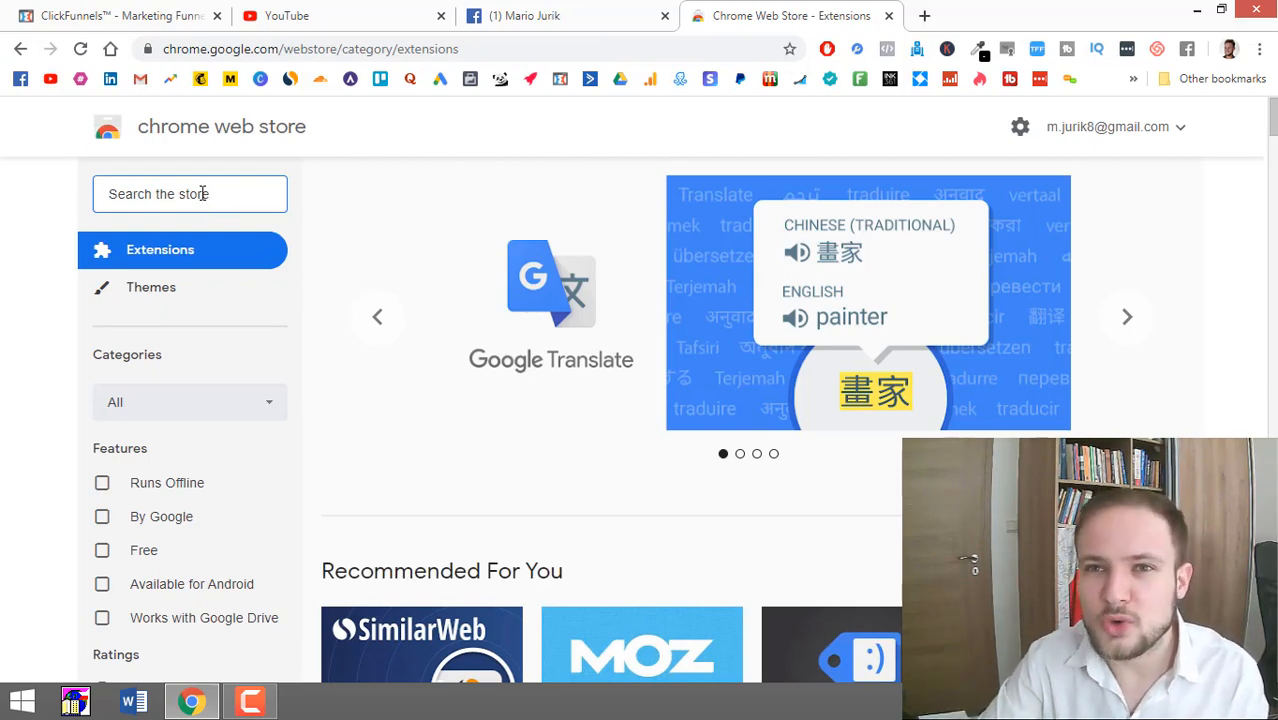
{"action": "type", "text": "m"}
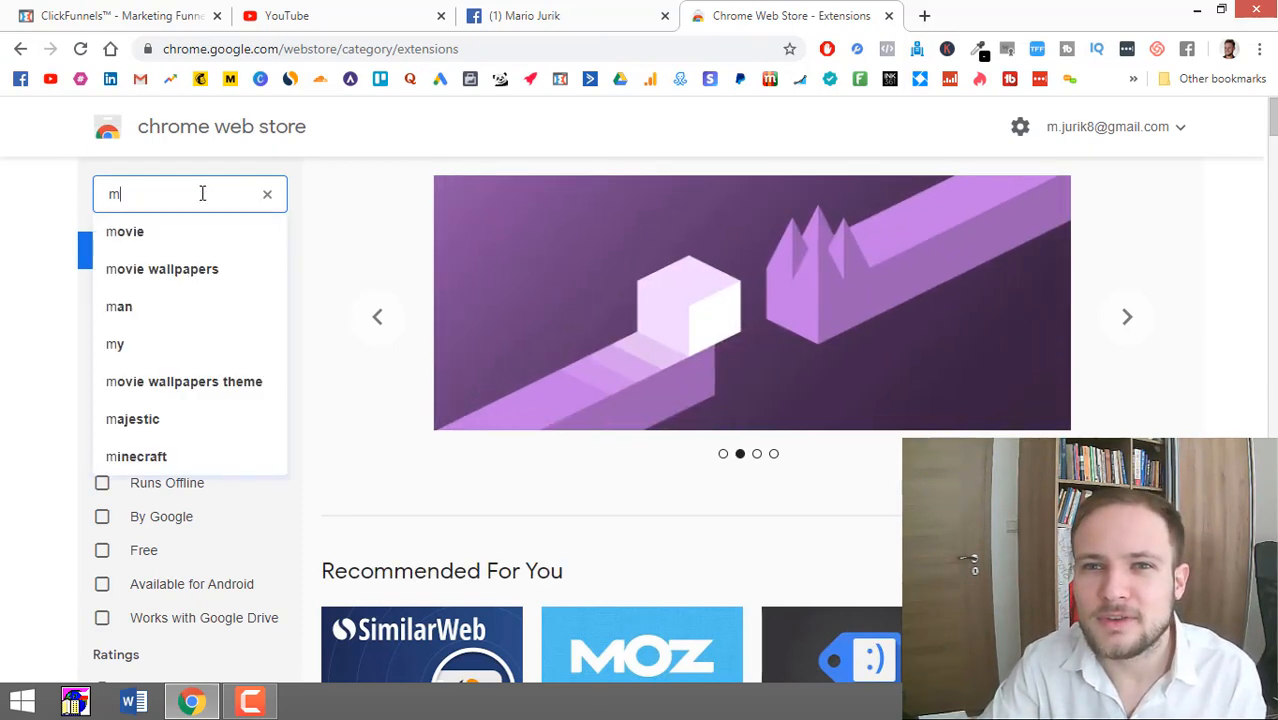
{"action": "type", "text": "ultiple"}
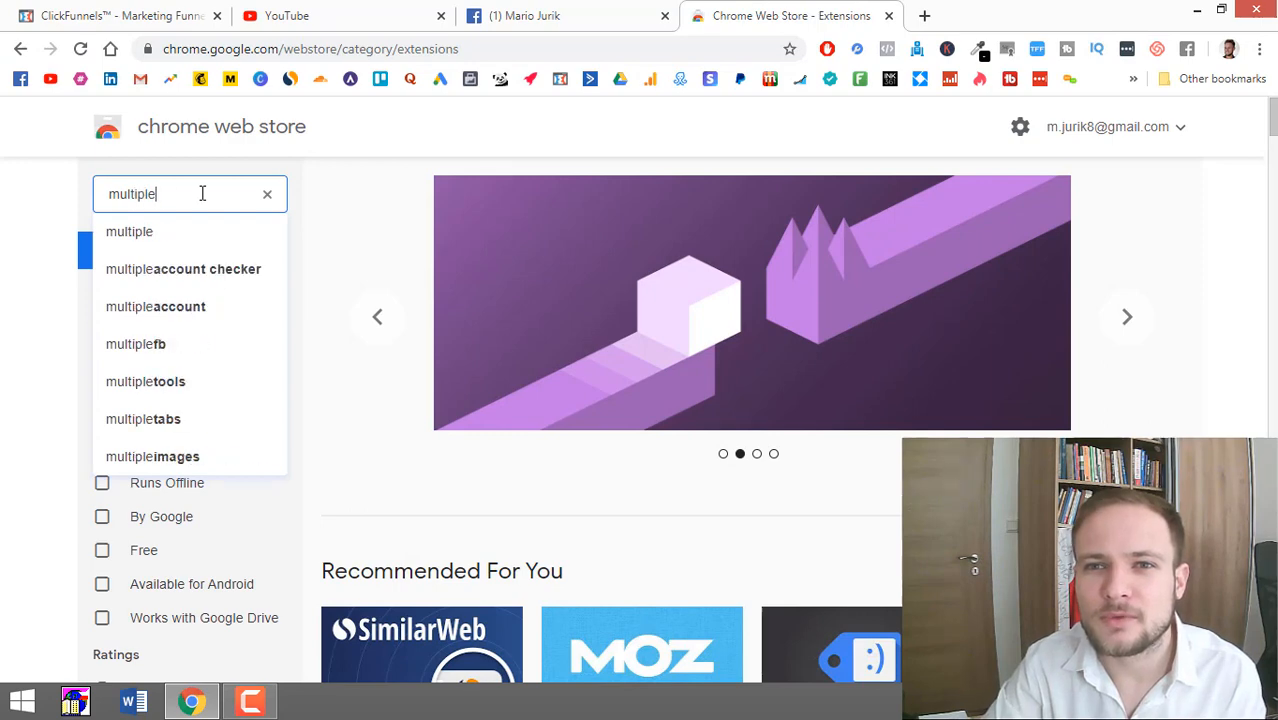
{"action": "type", "text": "tools for fa"}
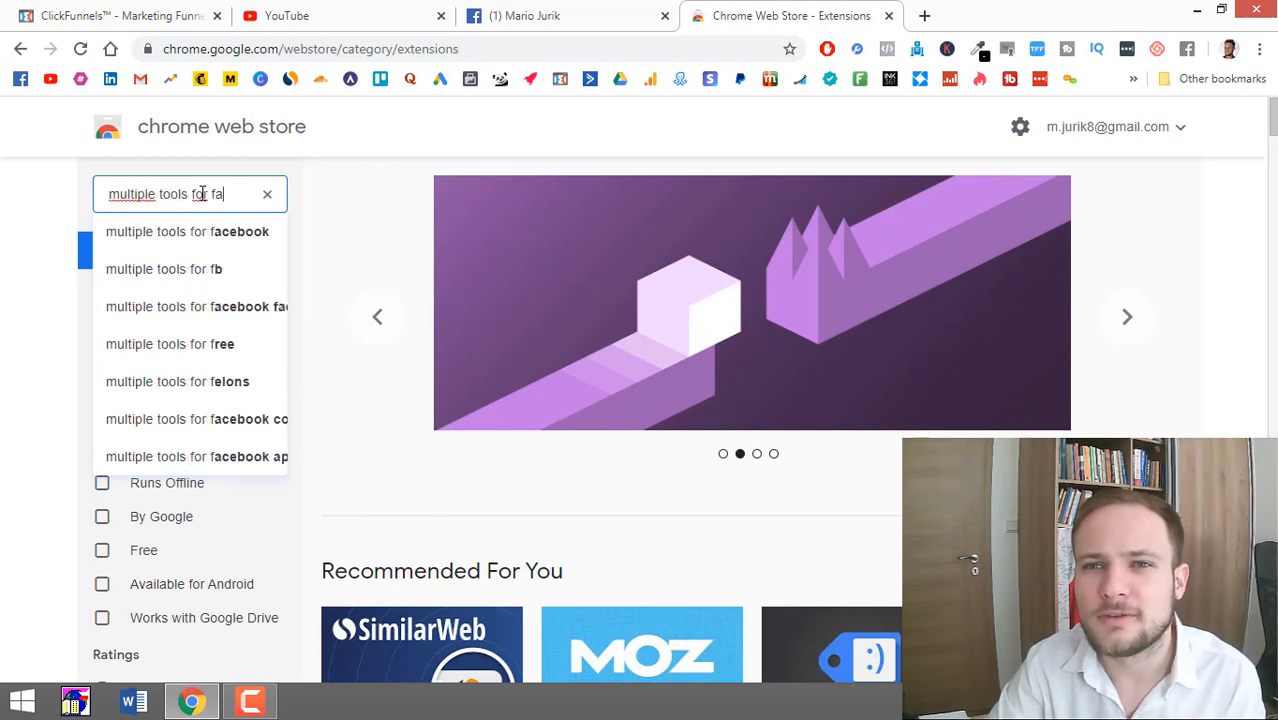
{"action": "left_click", "coordinate": [188, 232]}
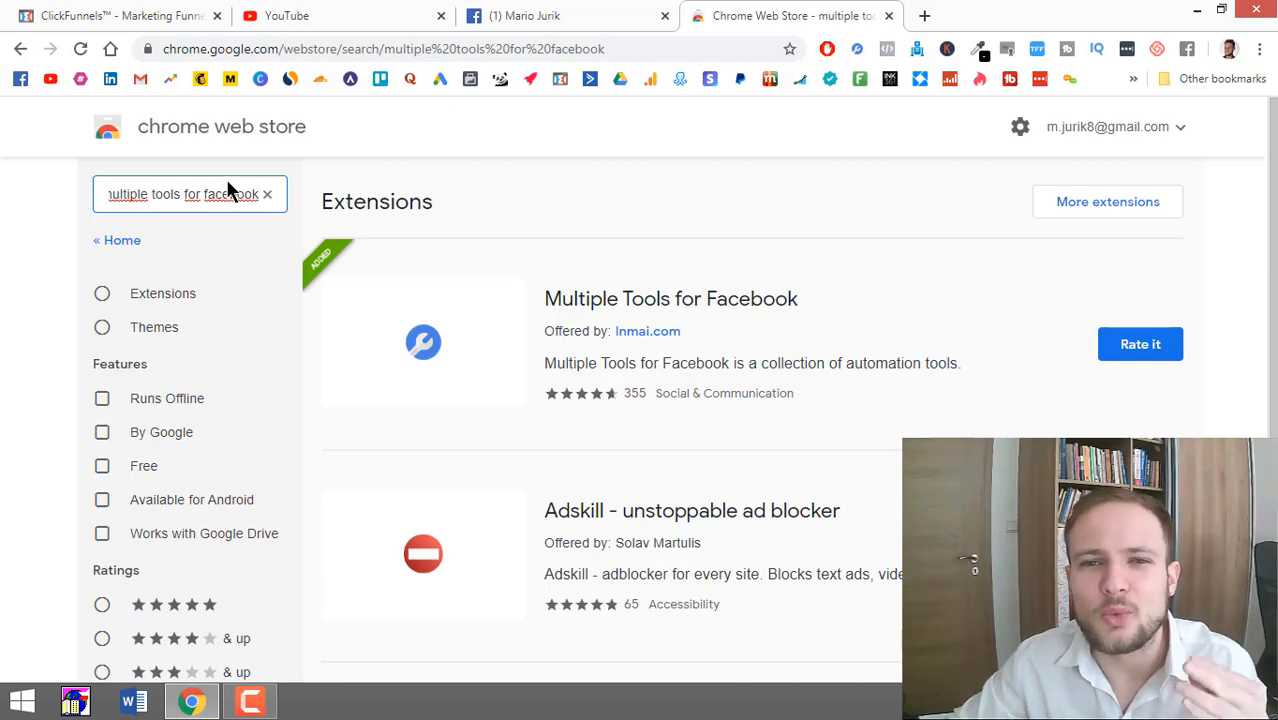
{"action": "mouse_move", "coordinate": [388, 316]}
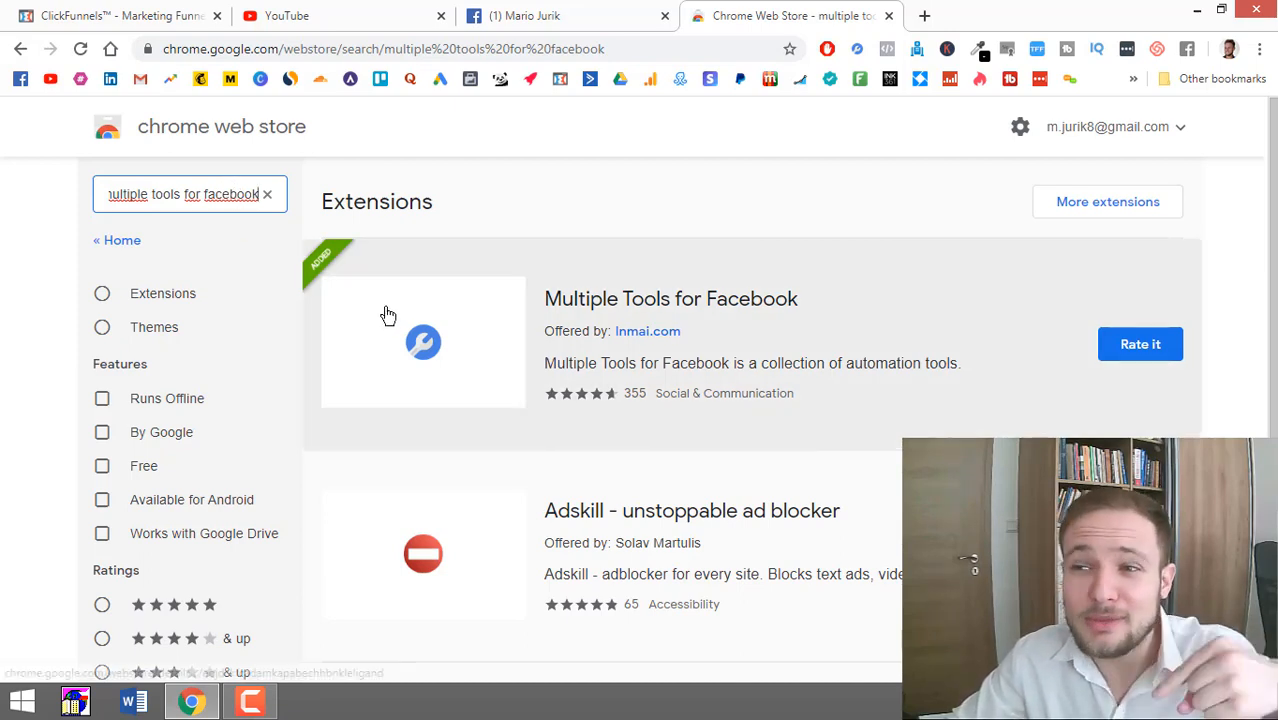
{"action": "mouse_move", "coordinate": [1140, 344]}
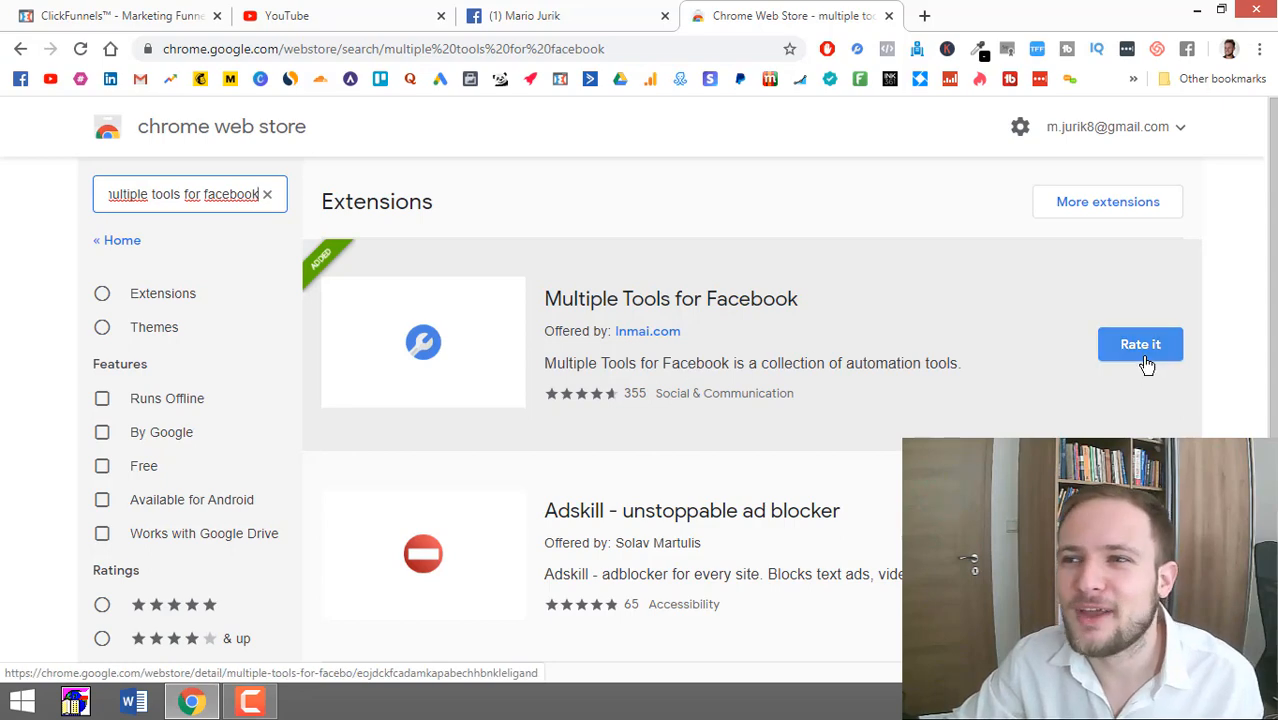
{"action": "left_click", "coordinate": [670, 298]}
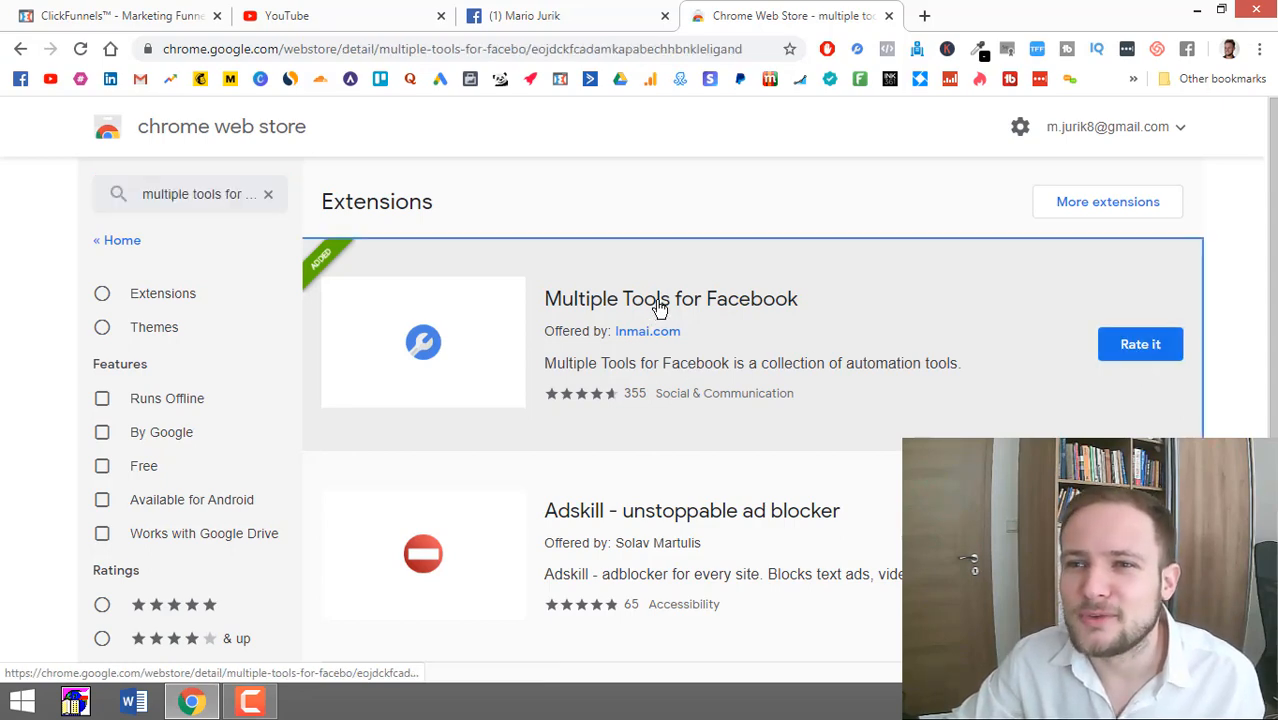
Step: Bring up the Multiple Tools for Facebook detail page, which shows Remove from Chrome
{"action": "left_click", "coordinate": [670, 298]}
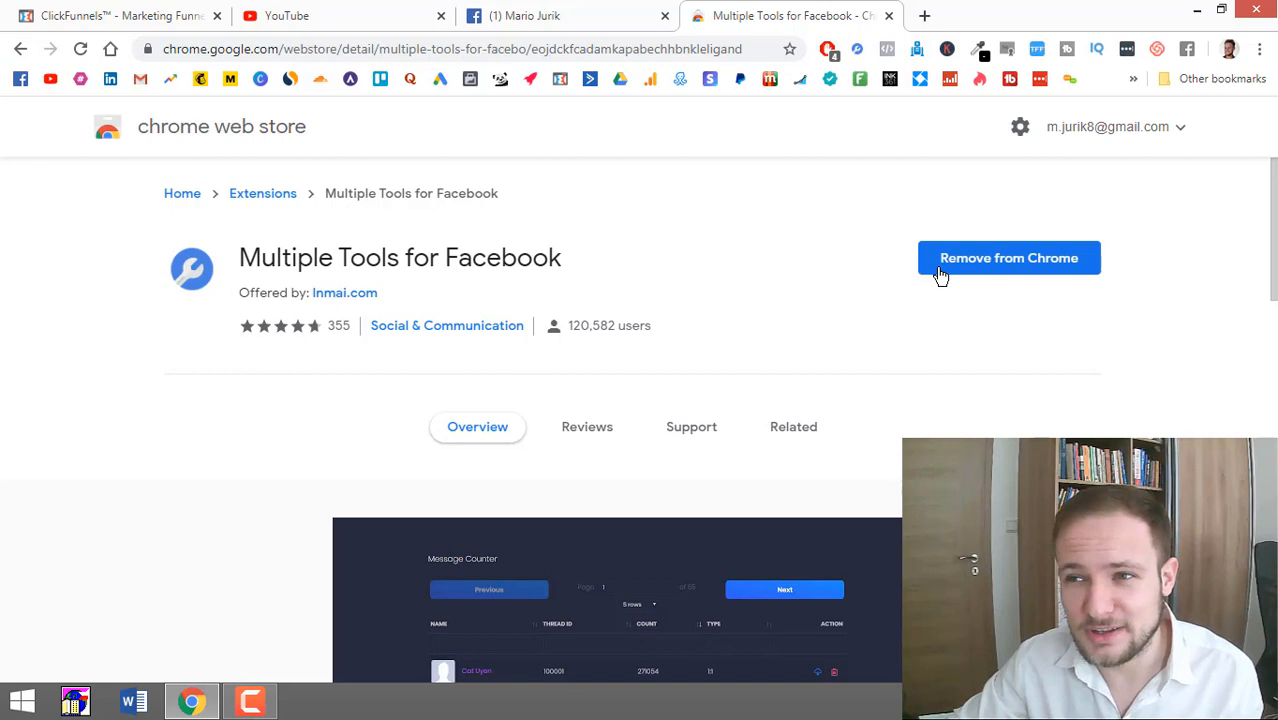
{"action": "mouse_move", "coordinate": [894, 172]}
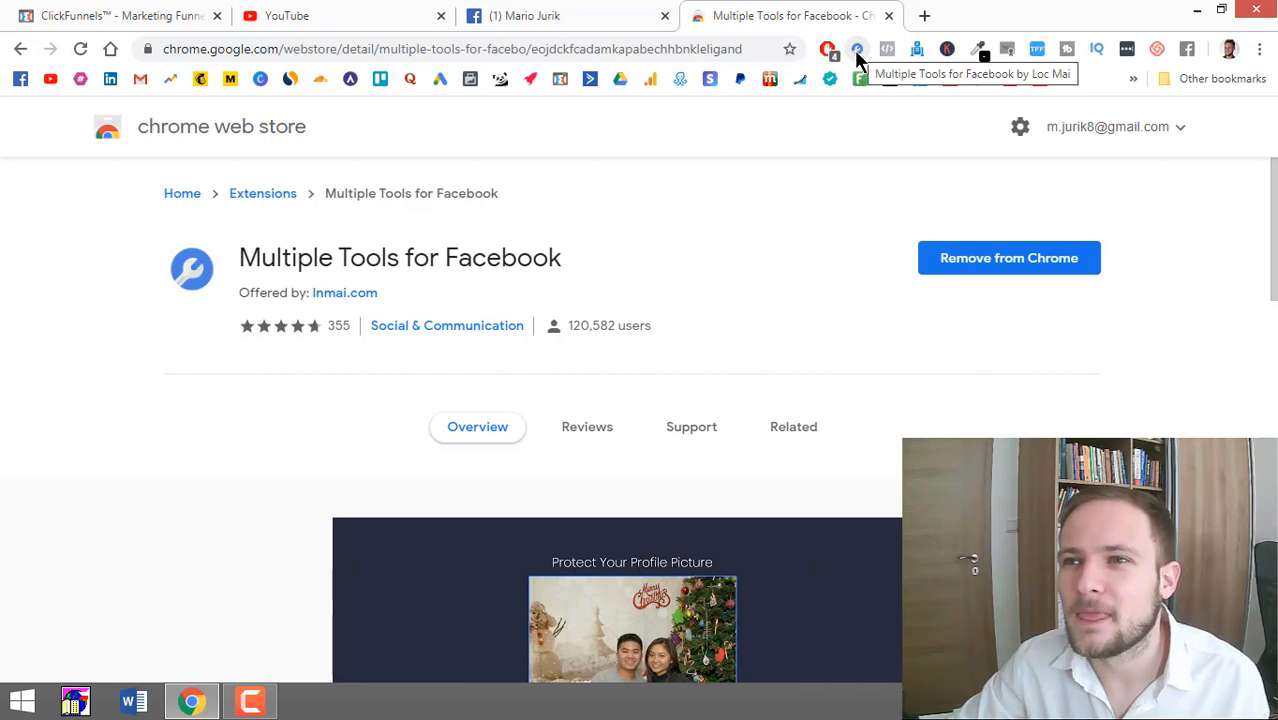
Step: Launch the extension dashboard from the toolbar icon and expand the Free Tools list
{"action": "left_click", "coordinate": [856, 48]}
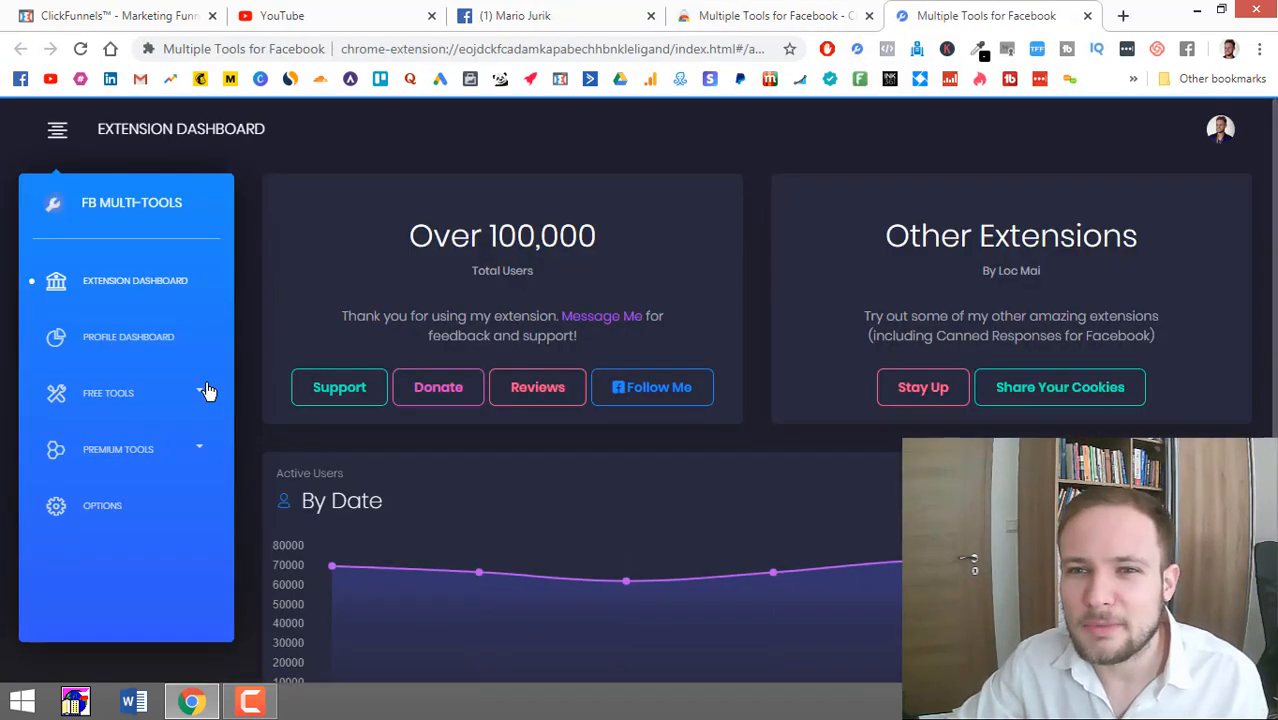
{"action": "mouse_move", "coordinate": [202, 398]}
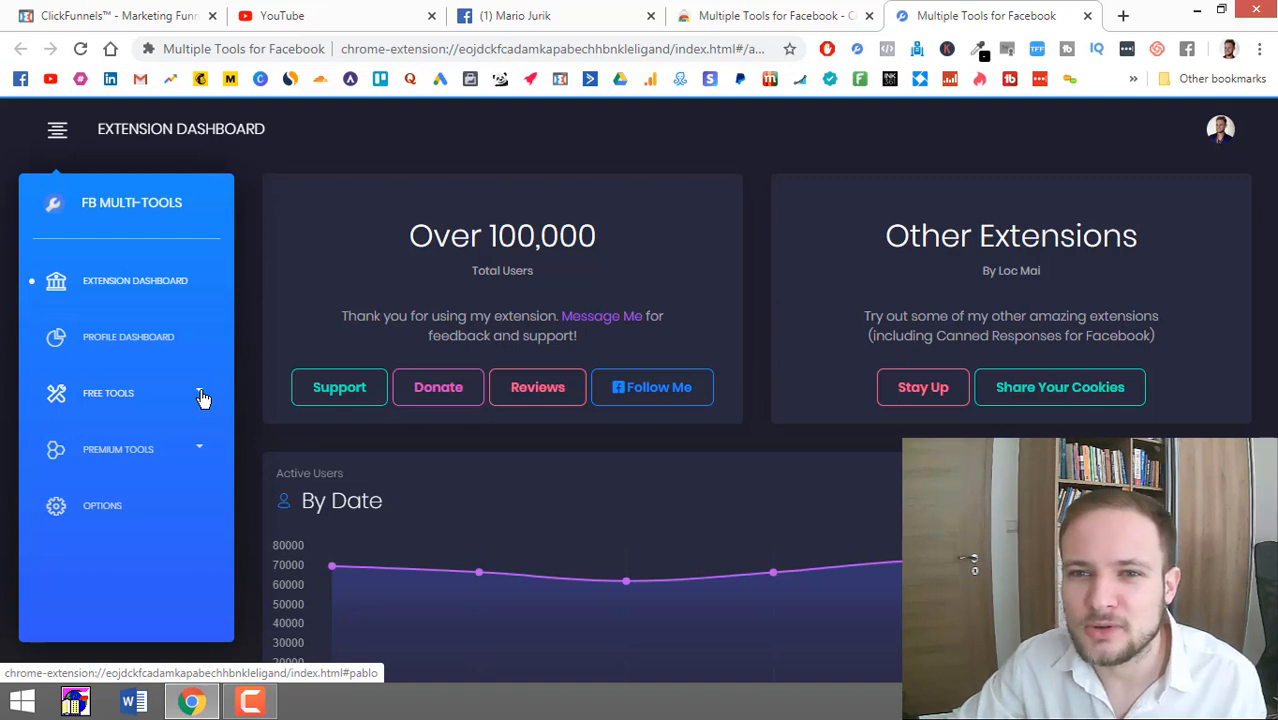
{"action": "left_click", "coordinate": [108, 392]}
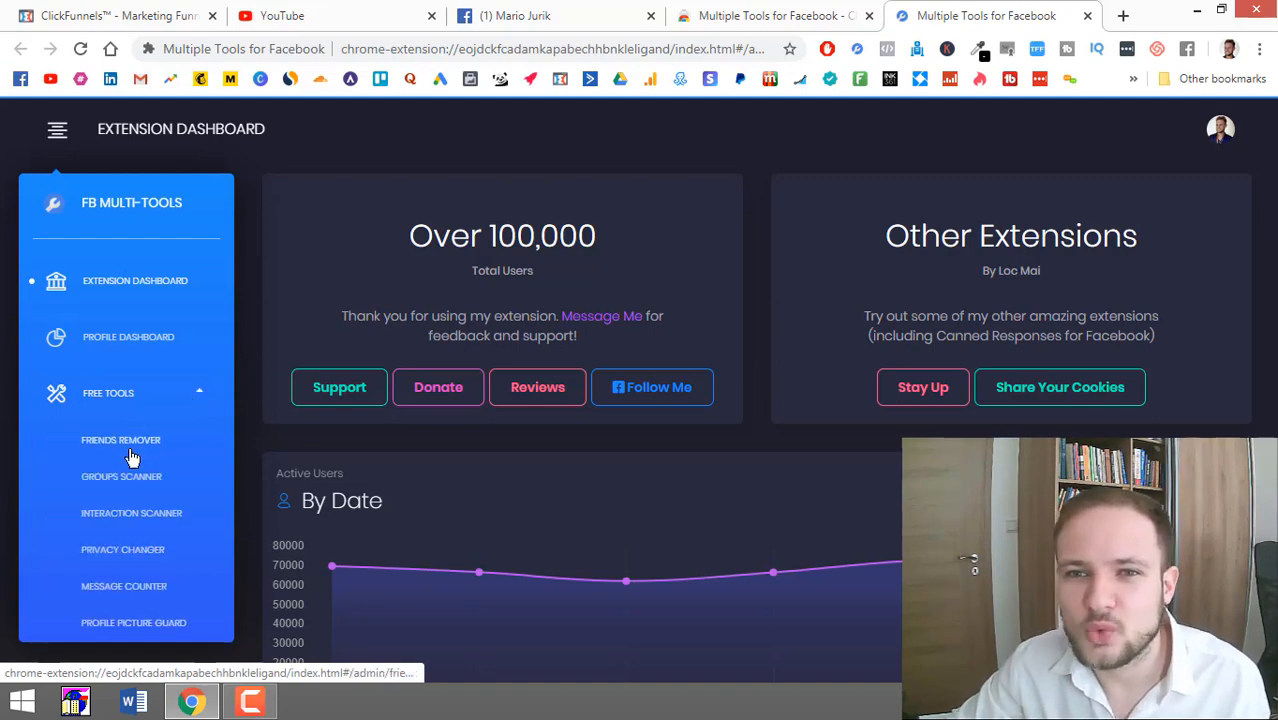
Step: Open Friends Remover and set the list to show 100 rows per page
{"action": "left_click", "coordinate": [120, 440]}
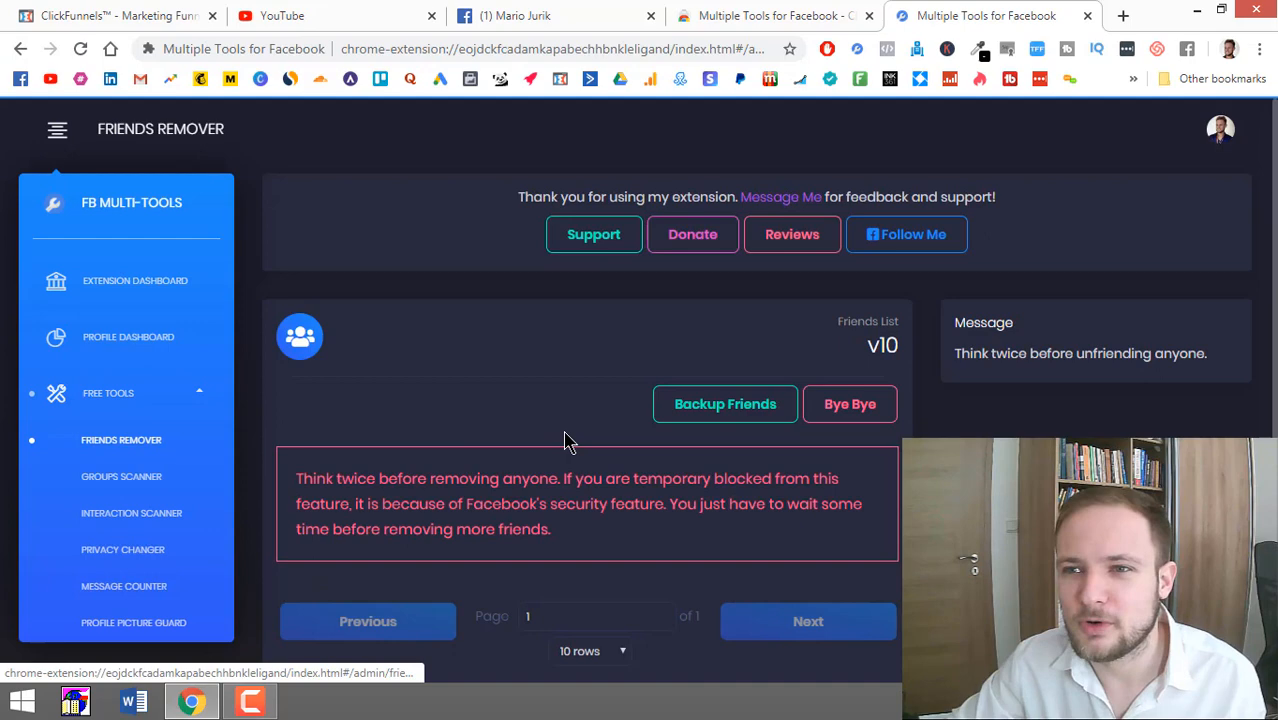
{"action": "scroll", "scroll_direction": "down", "scroll_amount": 3}
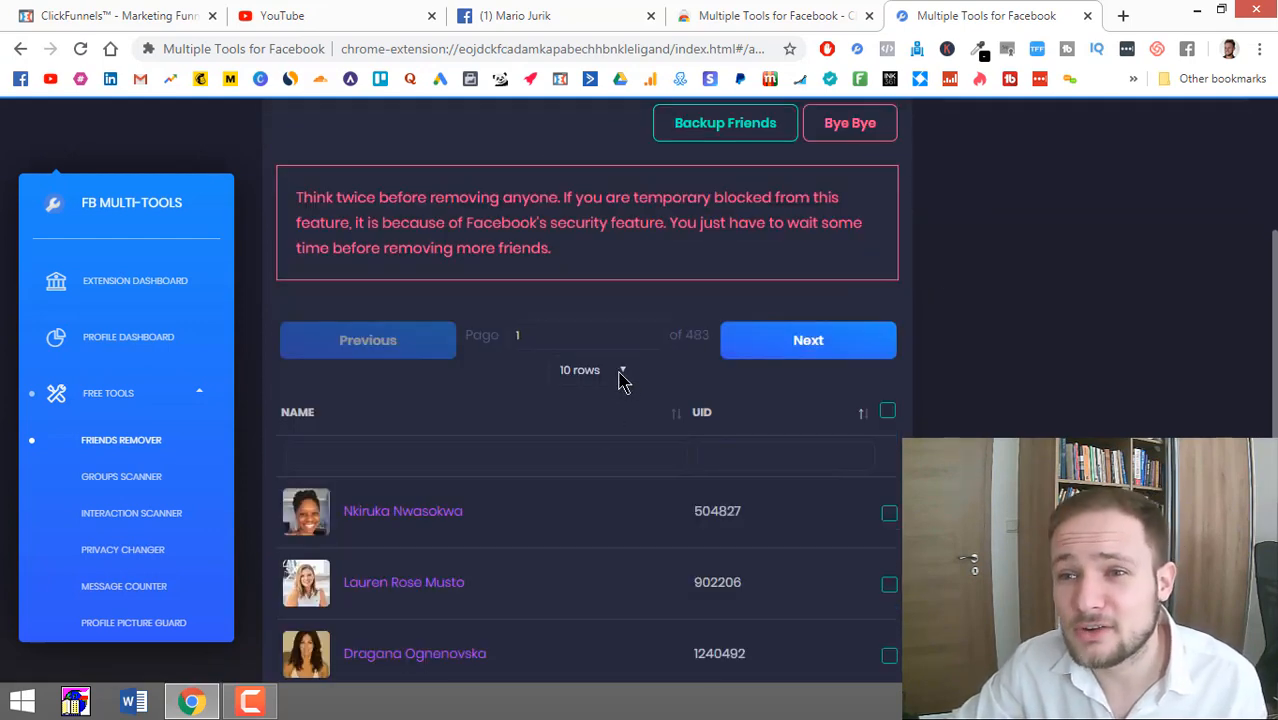
{"action": "left_click", "coordinate": [588, 370]}
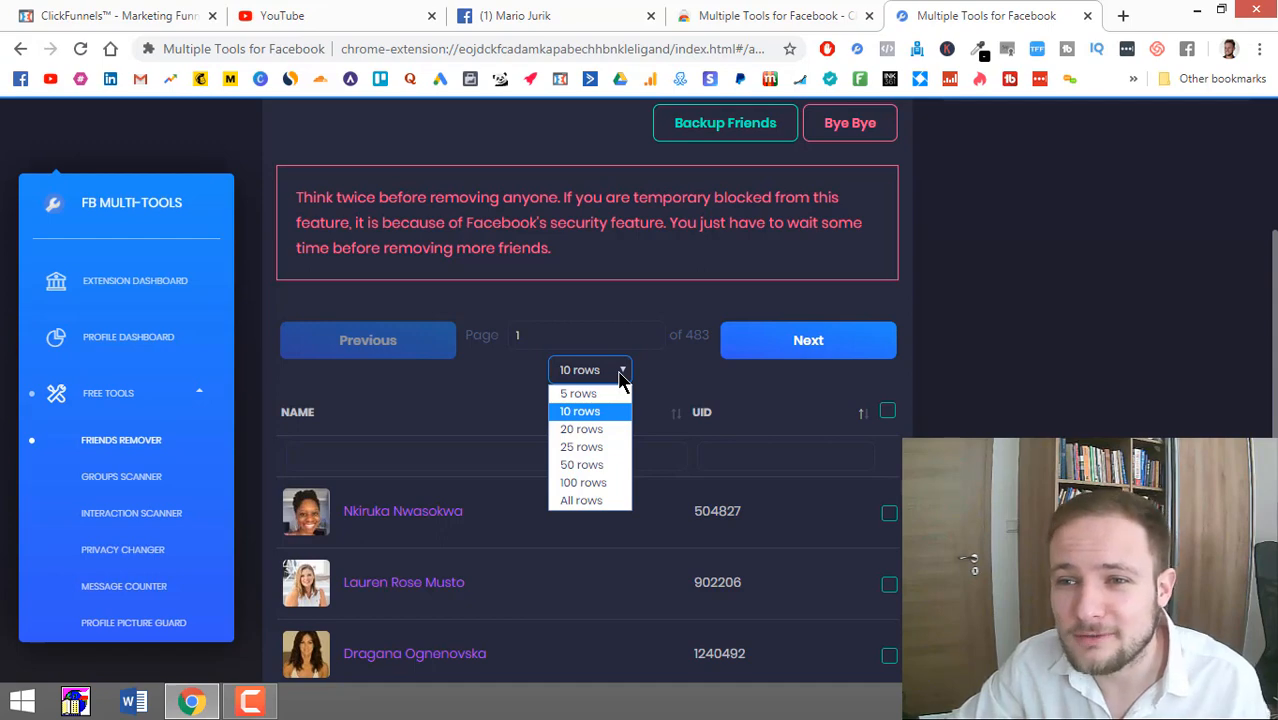
{"action": "mouse_move", "coordinate": [610, 488]}
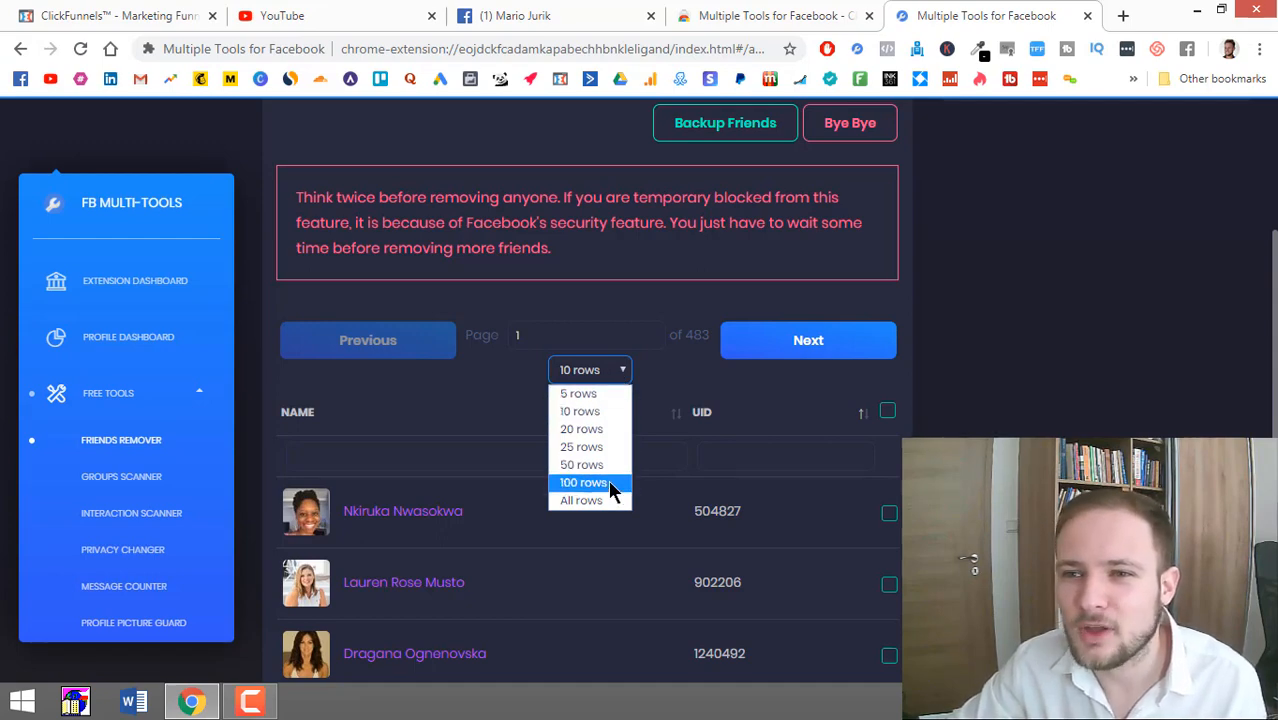
{"action": "left_click", "coordinate": [584, 482]}
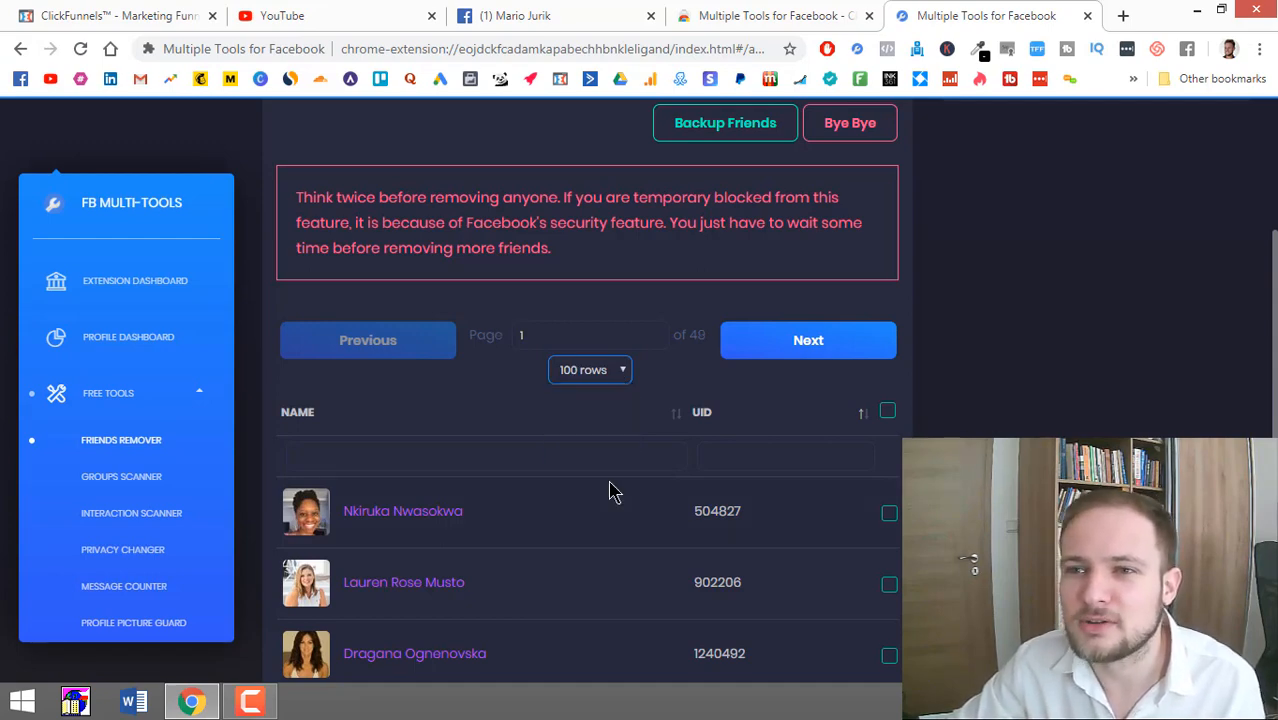
{"action": "mouse_move", "coordinate": [676, 486]}
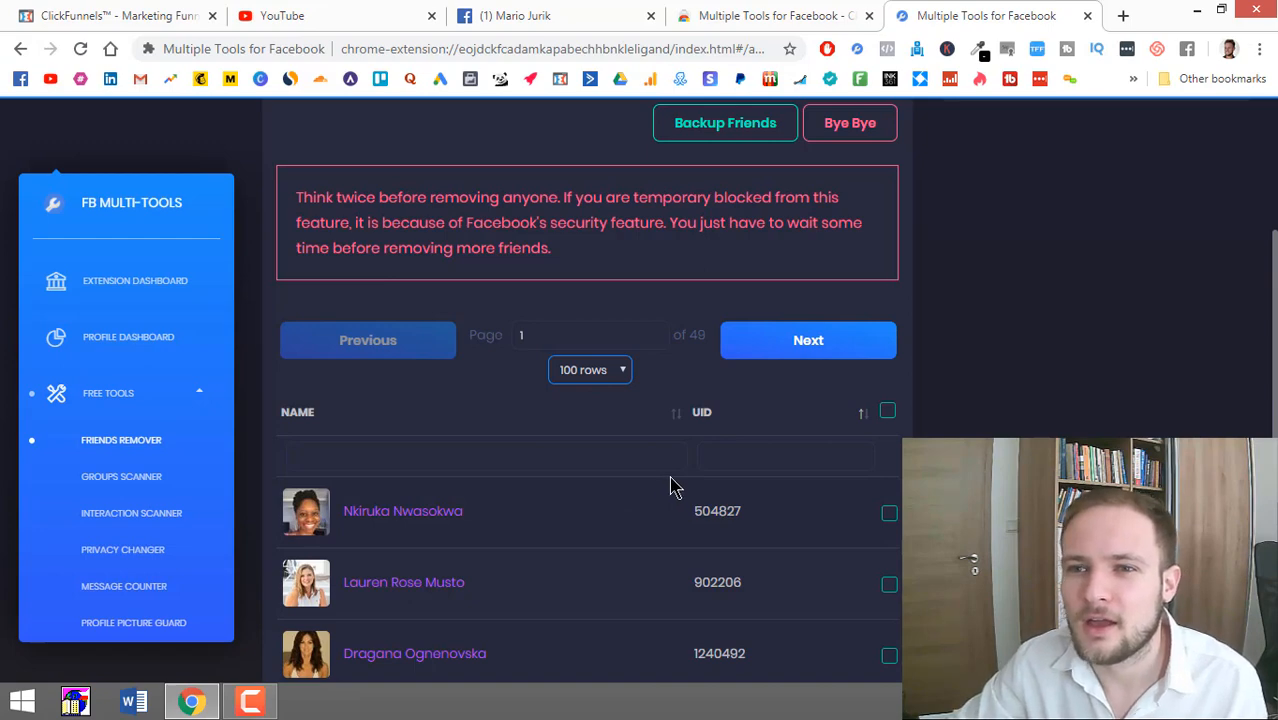
Step: Scroll down the friends list and tick the third and fourth friends for removal
{"action": "scroll", "scroll_direction": "down", "scroll_amount": 3}
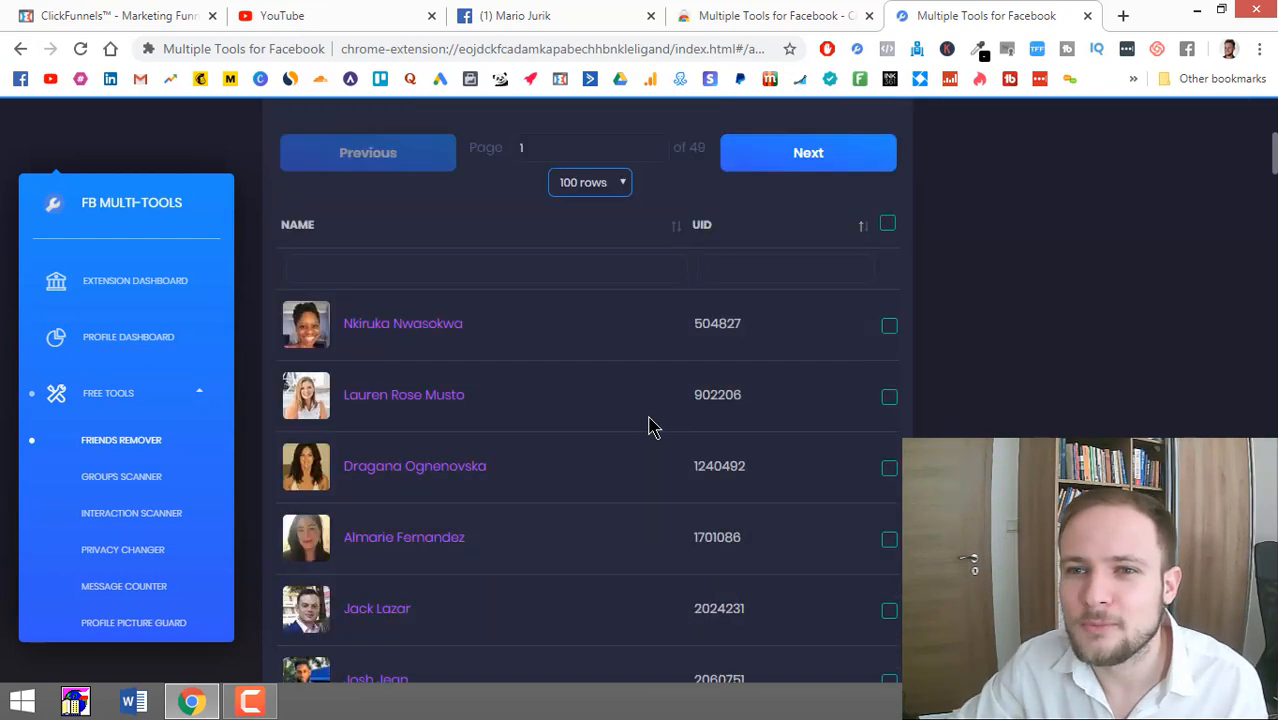
{"action": "scroll", "scroll_direction": "down", "scroll_amount": 3}
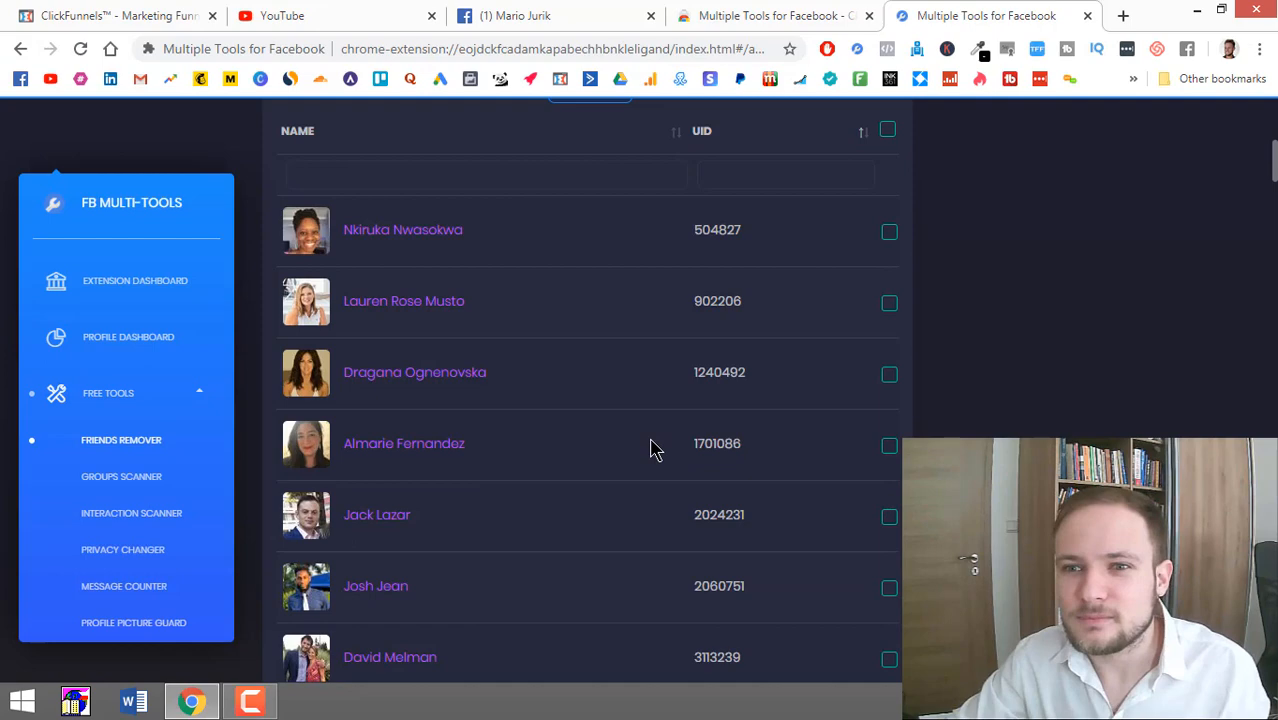
{"action": "scroll", "scroll_direction": "down", "scroll_amount": 3}
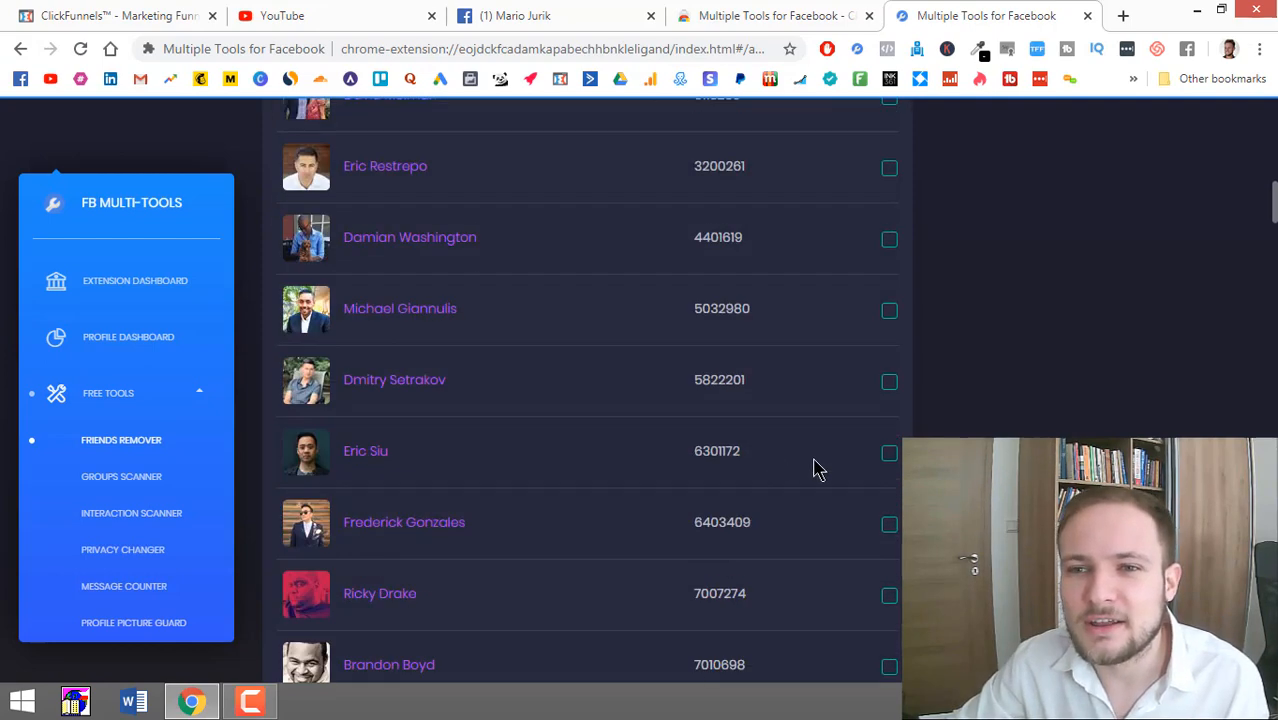
{"action": "scroll", "scroll_direction": "down", "scroll_amount": 3}
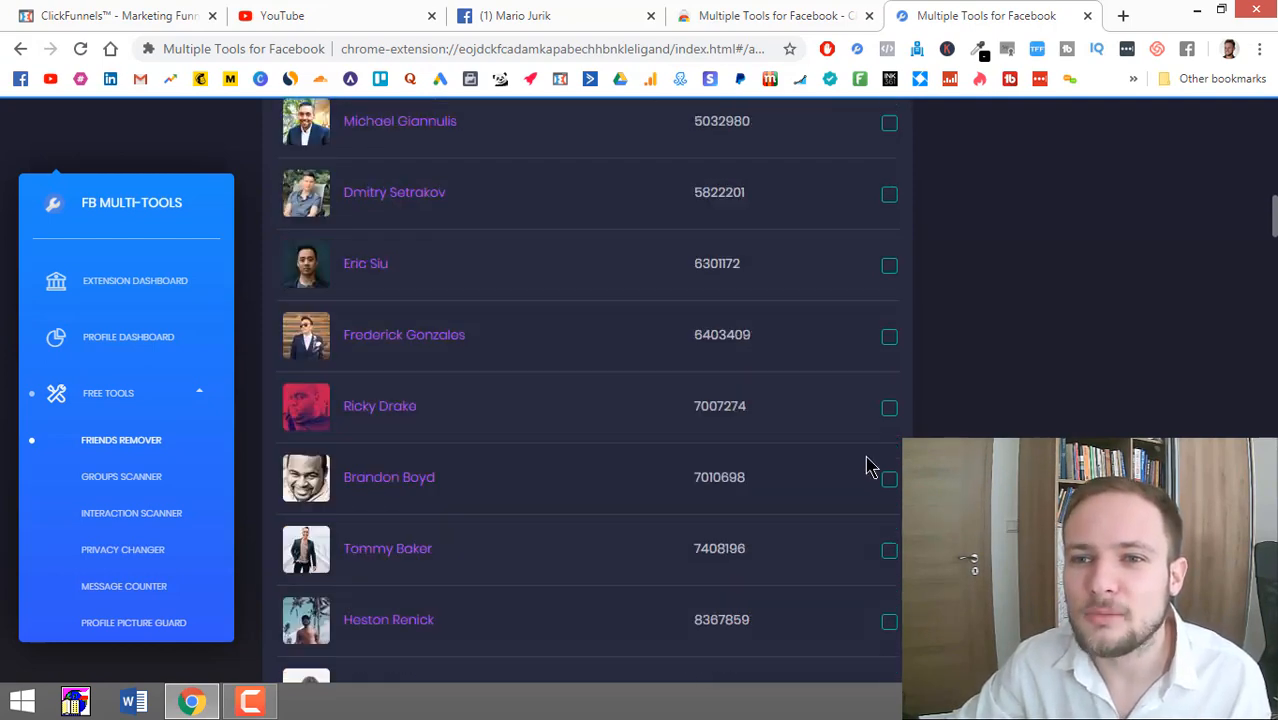
{"action": "scroll", "scroll_direction": "down", "scroll_amount": 3}
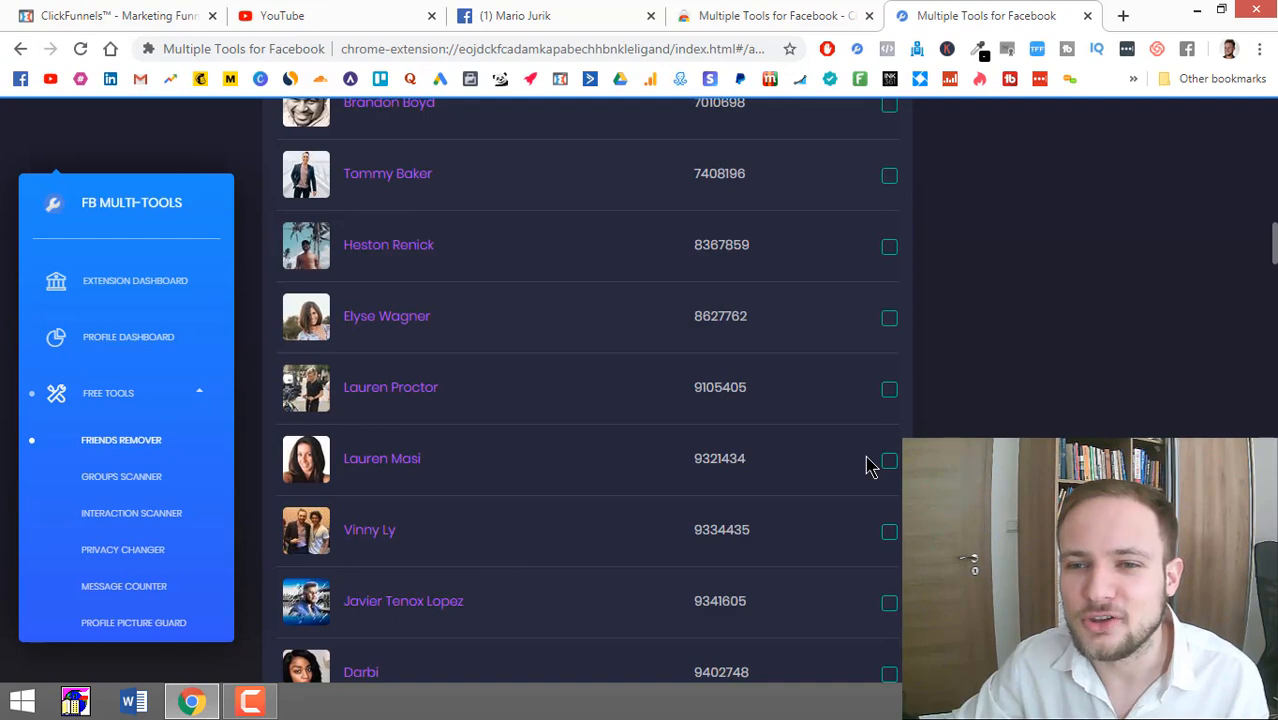
{"action": "scroll", "scroll_direction": "down", "scroll_amount": 3}
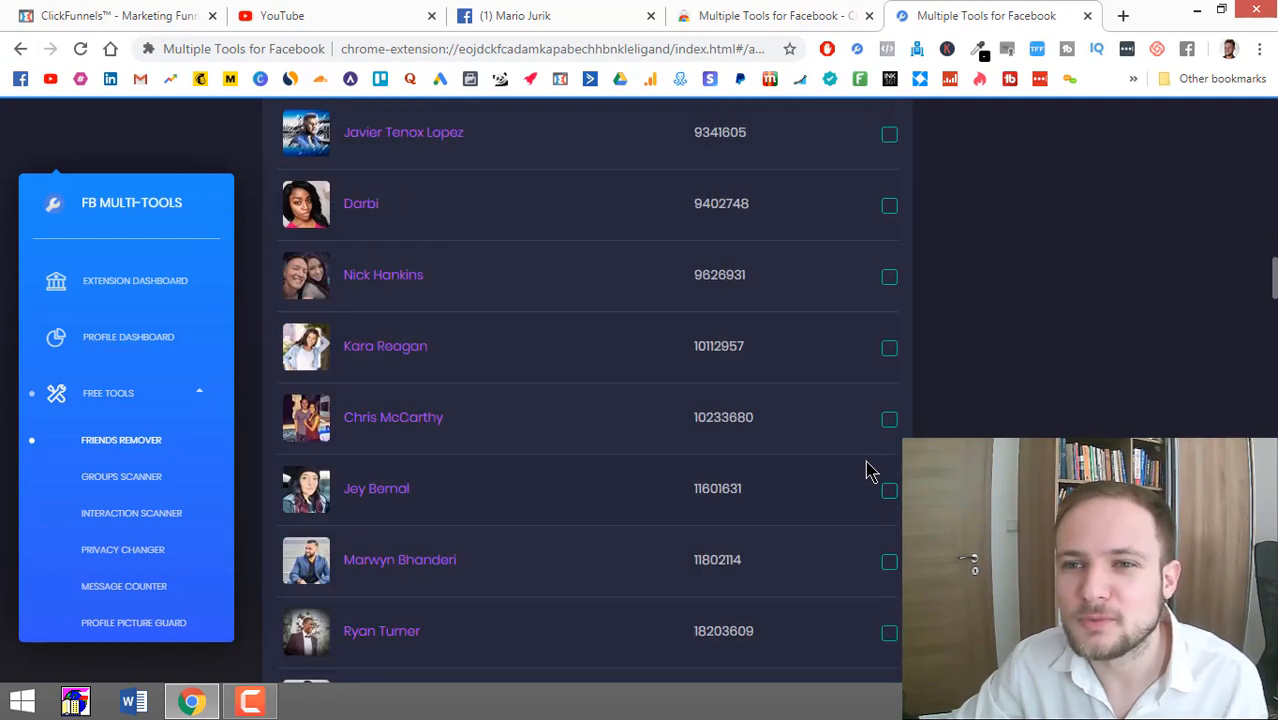
{"action": "scroll", "scroll_direction": "down", "scroll_amount": 3}
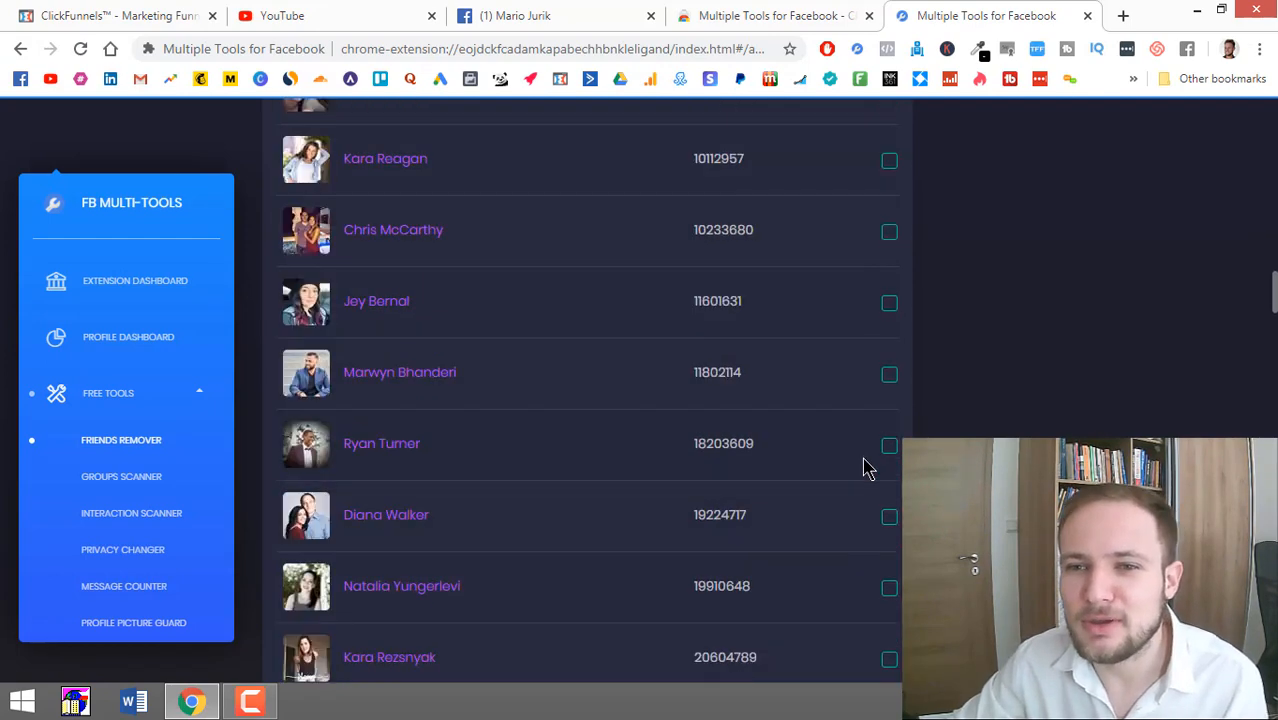
{"action": "scroll", "scroll_direction": "down", "scroll_amount": 3}
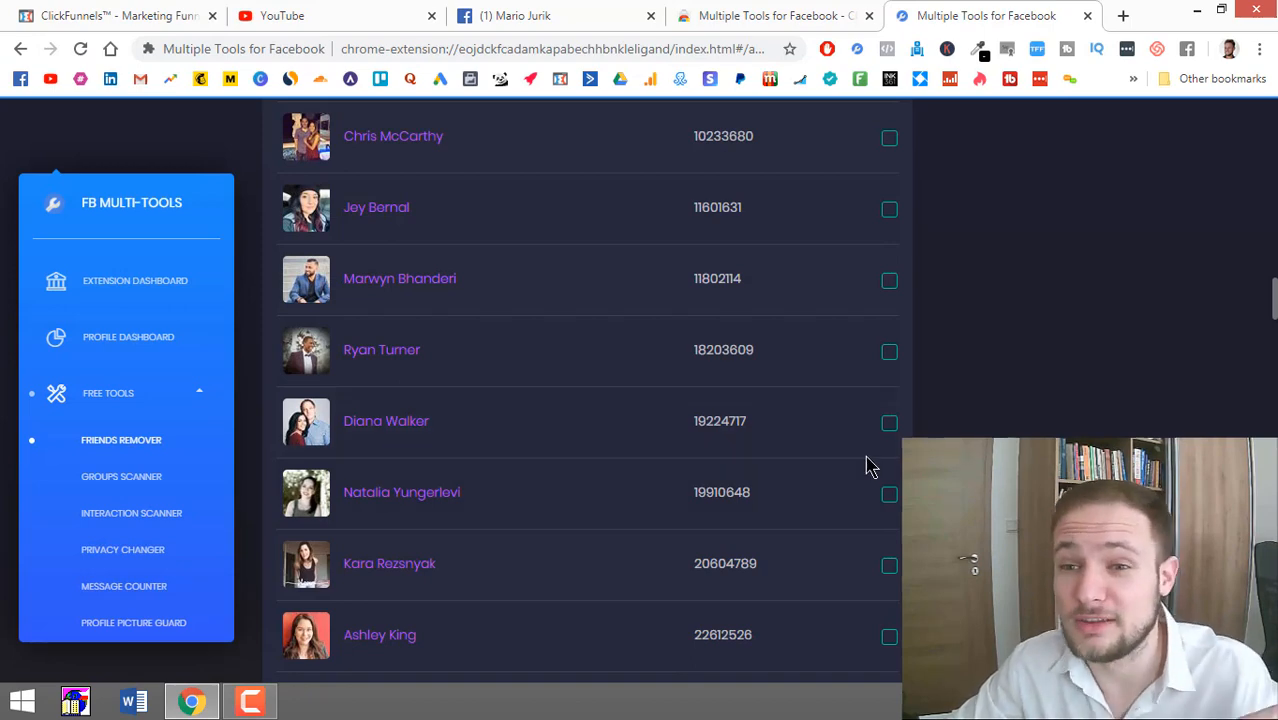
{"action": "scroll", "scroll_direction": "down", "scroll_amount": 3}
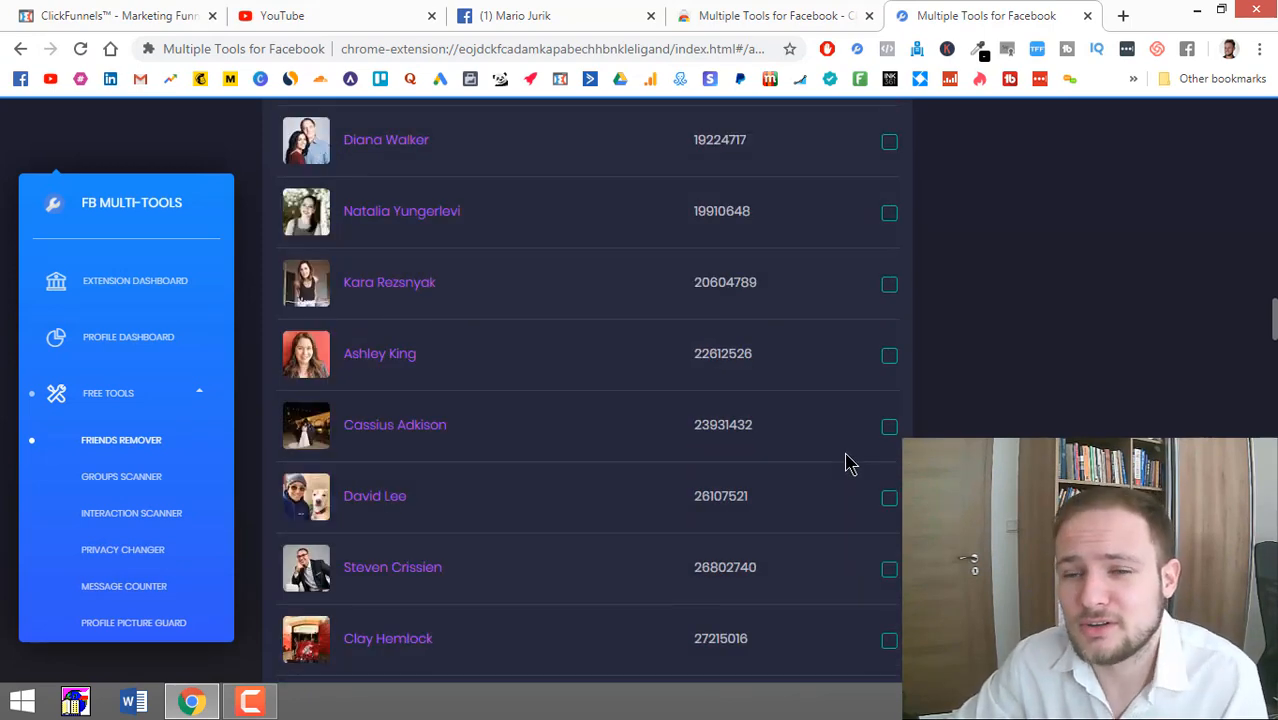
{"action": "mouse_move", "coordinate": [828, 464]}
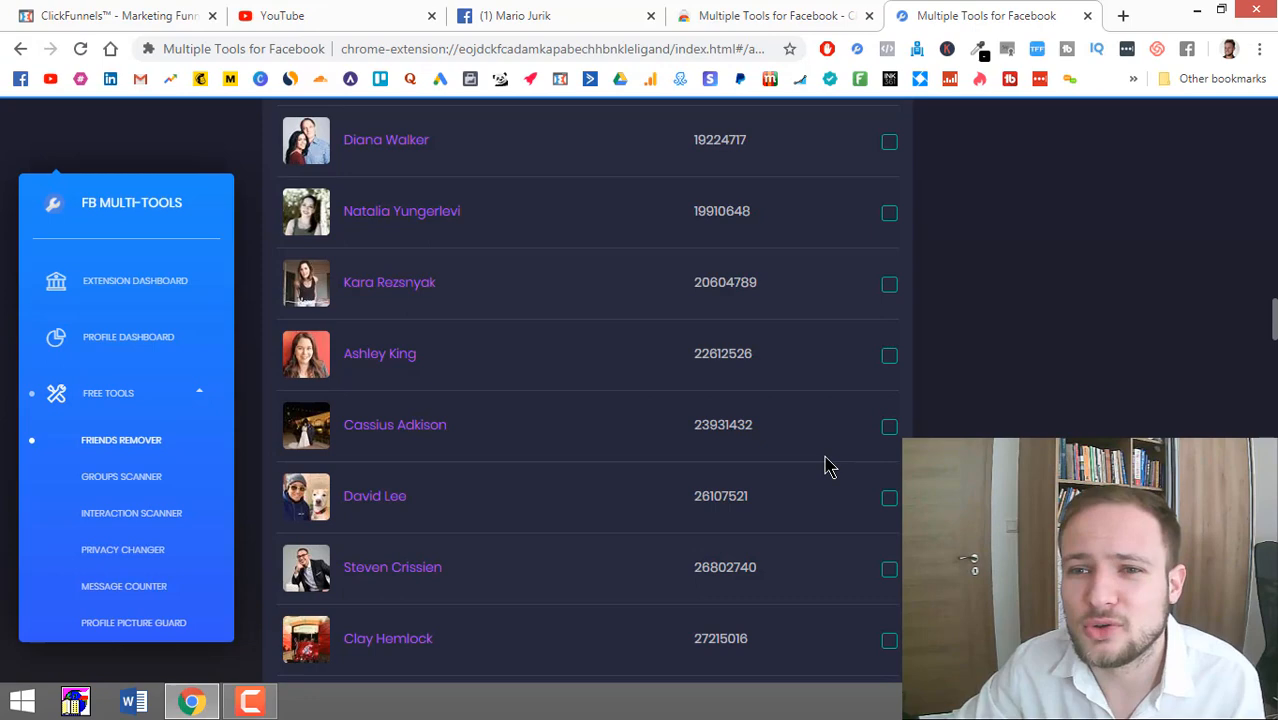
{"action": "scroll", "scroll_direction": "down", "scroll_amount": 3}
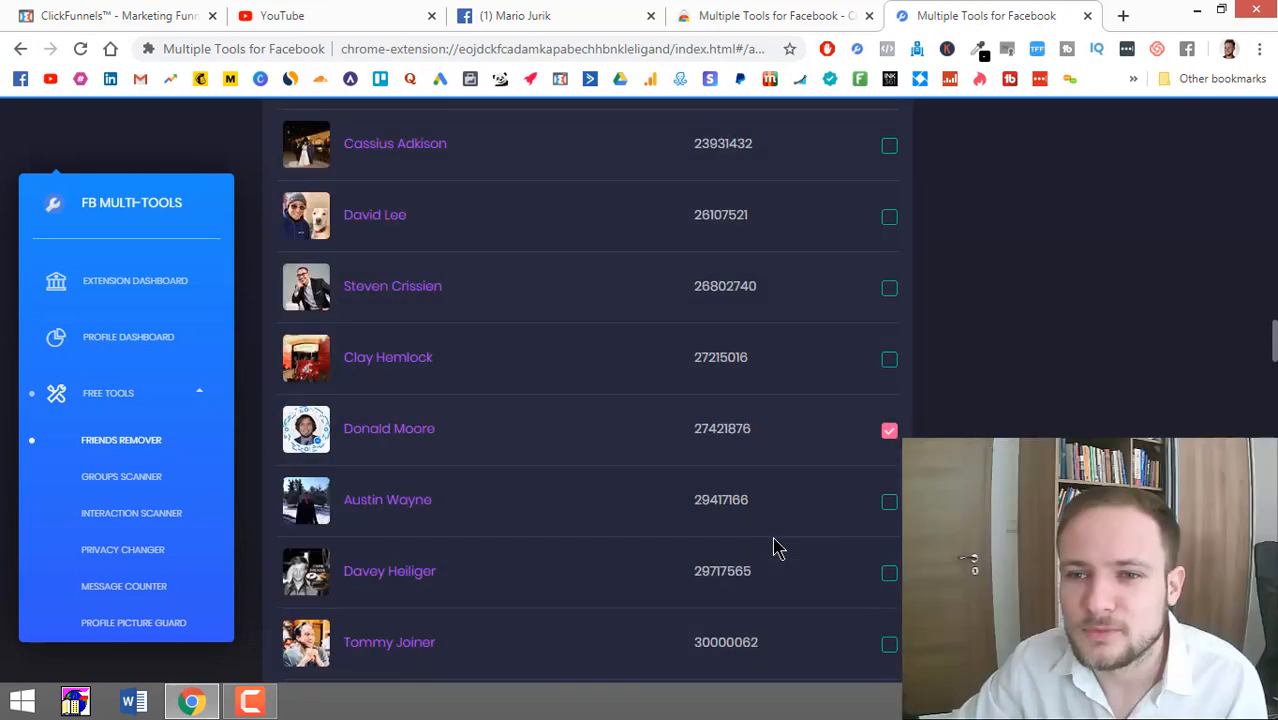
{"action": "scroll", "scroll_direction": "down", "scroll_amount": 3}
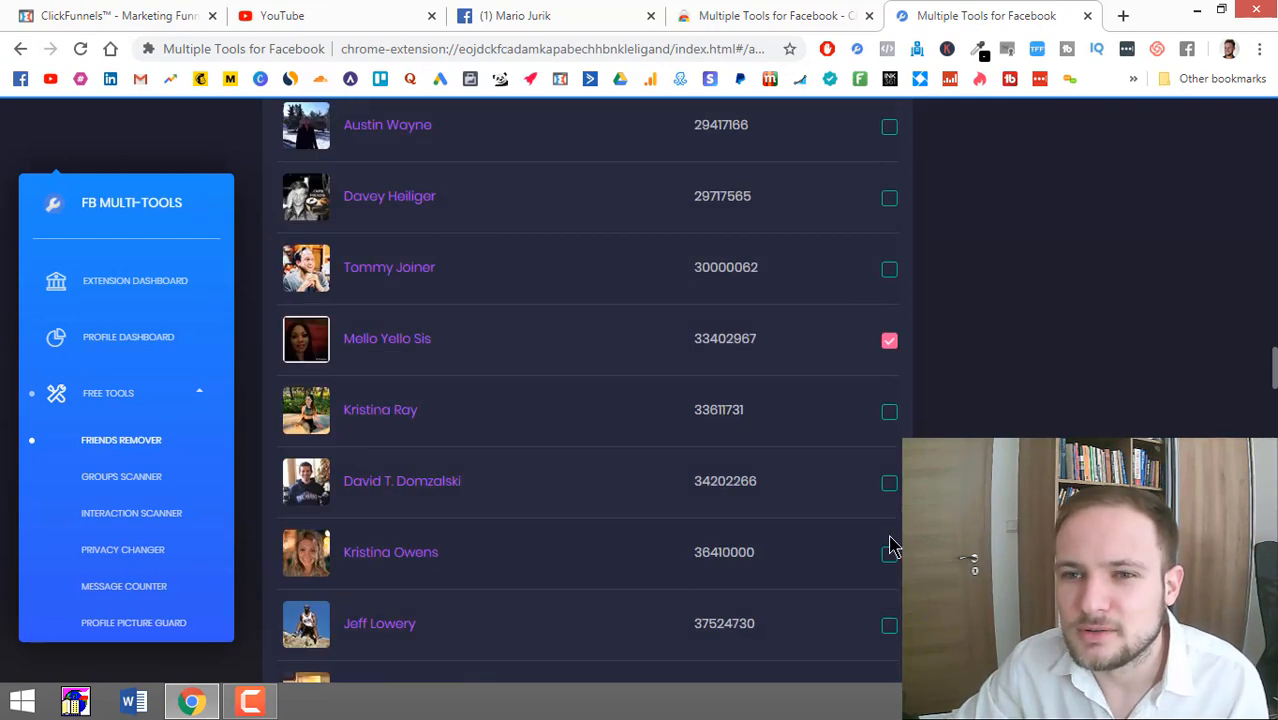
{"action": "scroll", "scroll_direction": "down", "scroll_amount": 3}
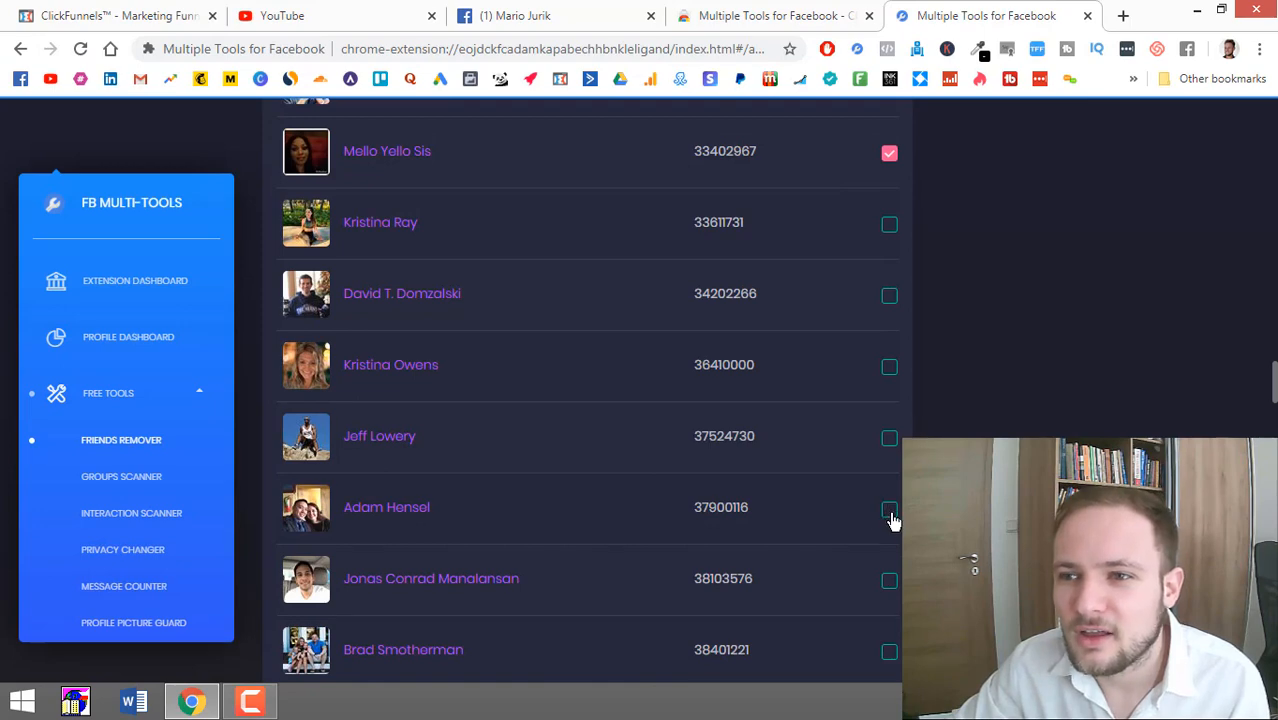
{"action": "left_click", "coordinate": [890, 510]}
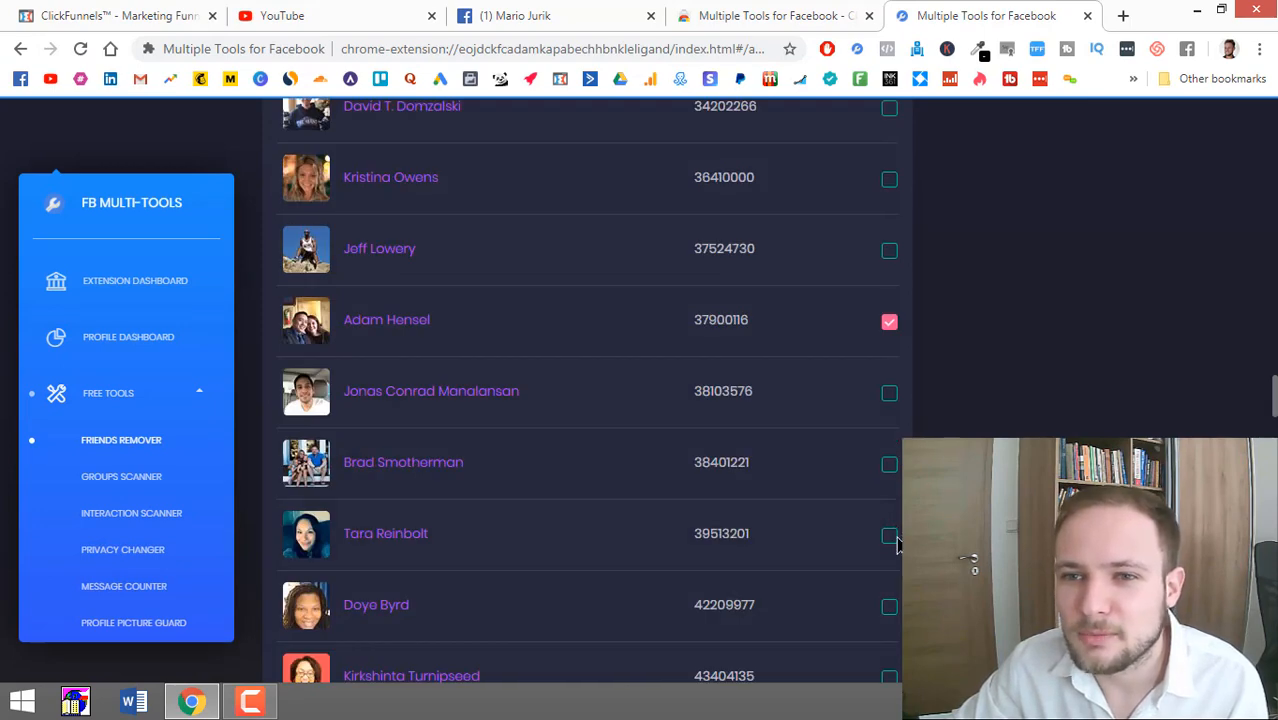
{"action": "scroll", "scroll_direction": "down", "scroll_amount": 3}
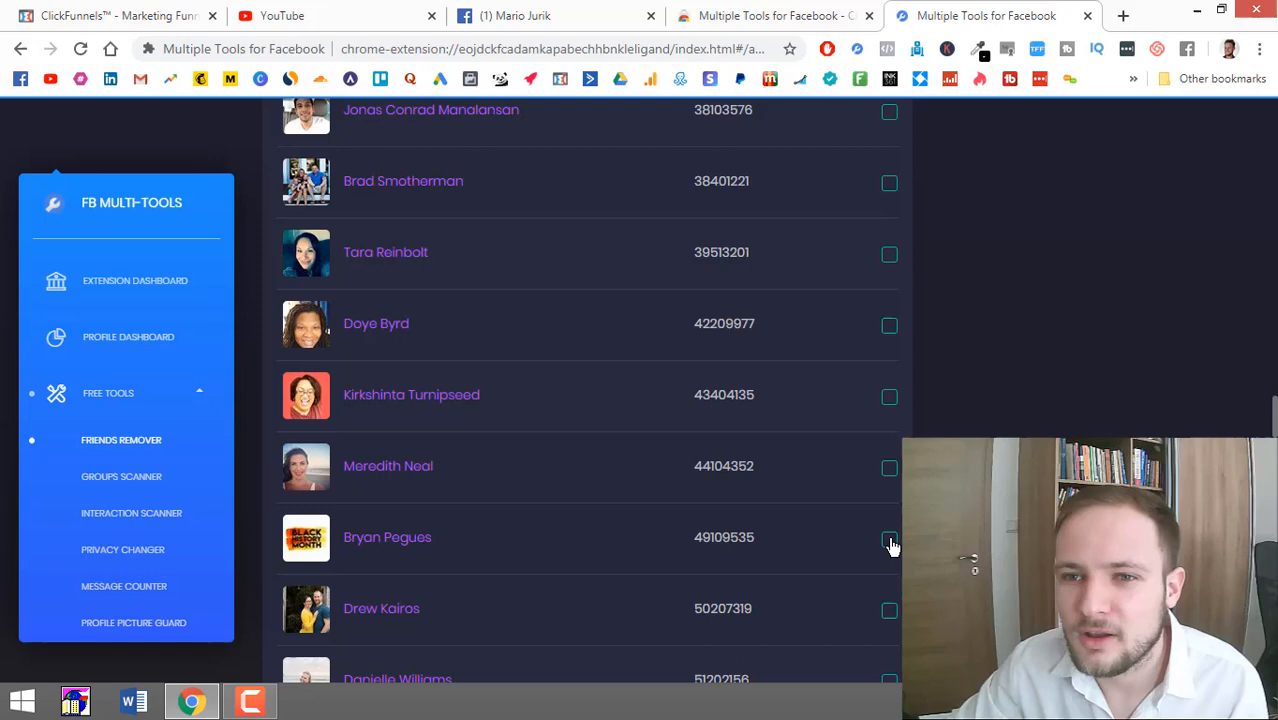
{"action": "left_click", "coordinate": [890, 536]}
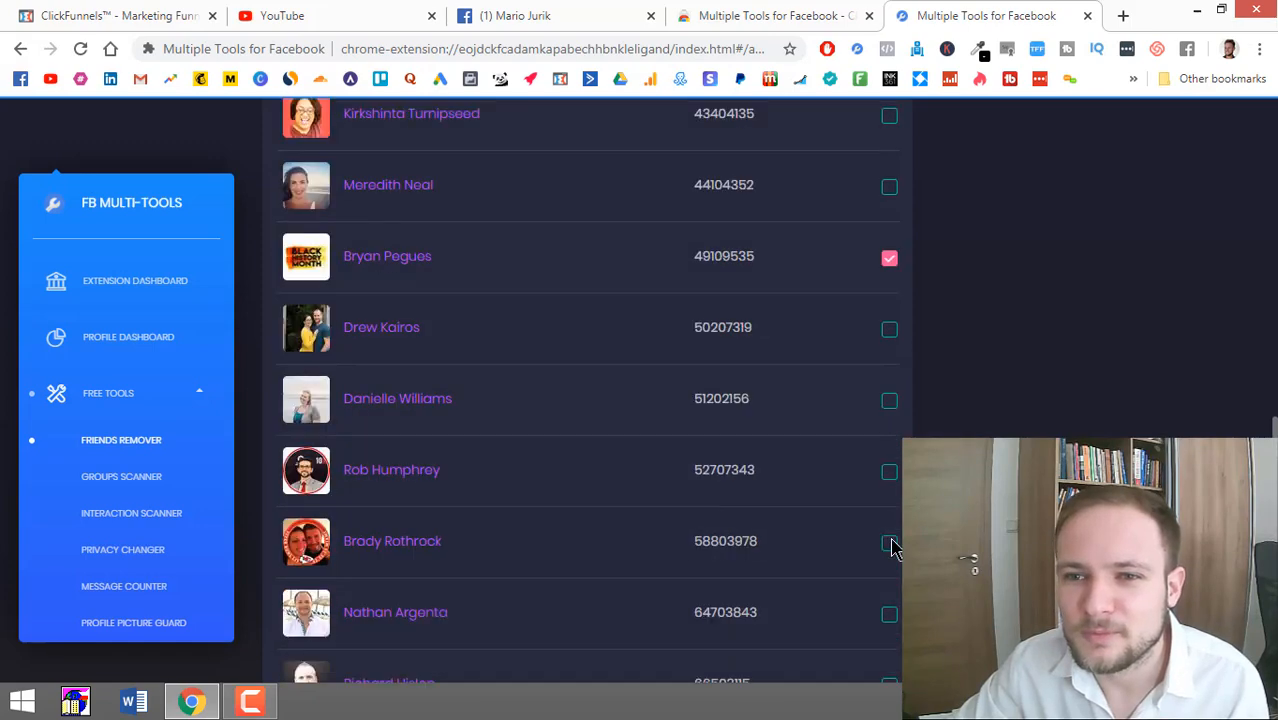
Step: Scroll further and tick the fifth friend for removal, then head back toward the top
{"action": "scroll", "scroll_direction": "down", "scroll_amount": 3}
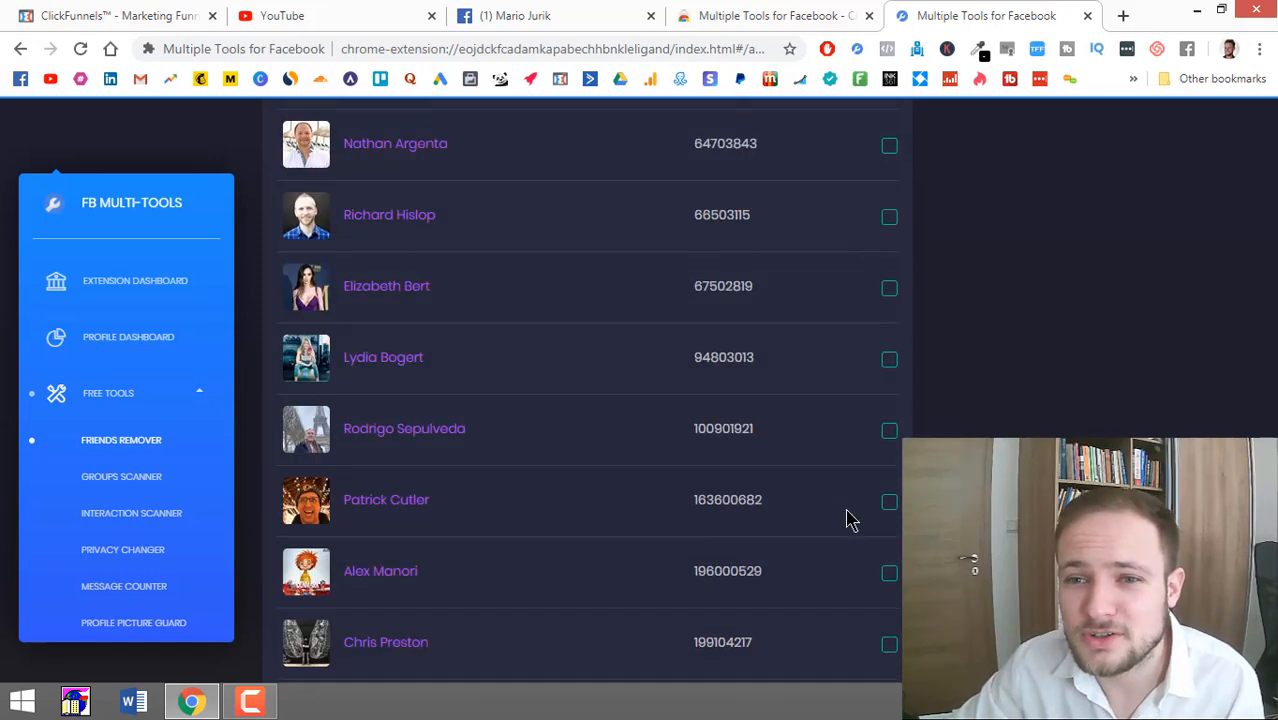
{"action": "scroll", "scroll_direction": "down", "scroll_amount": 3}
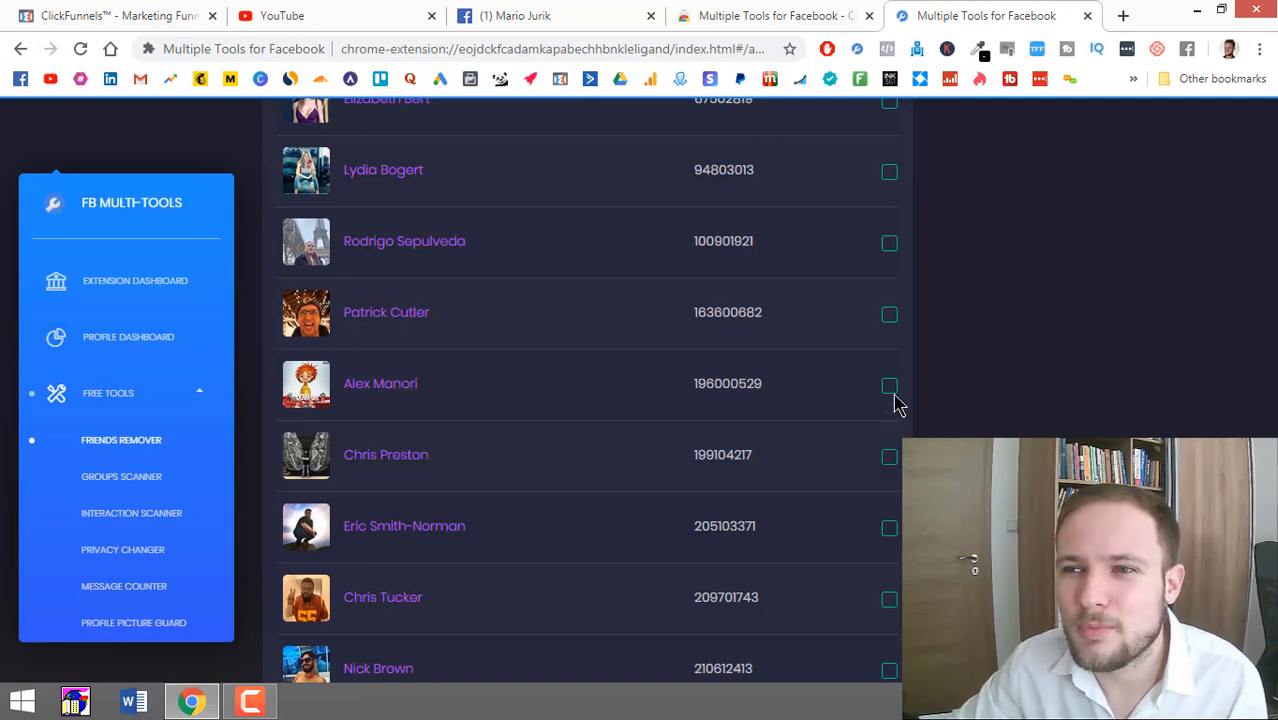
{"action": "scroll", "scroll_direction": "down", "scroll_amount": 3}
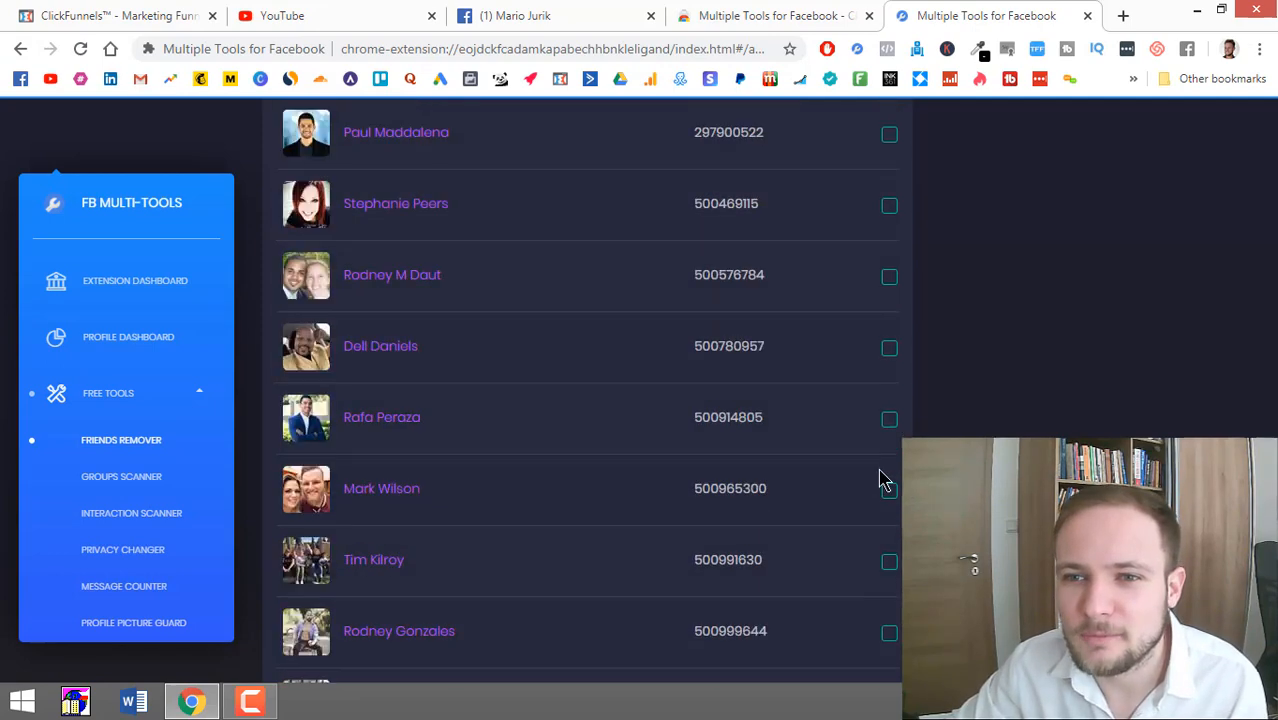
{"action": "scroll", "scroll_direction": "down", "scroll_amount": 3}
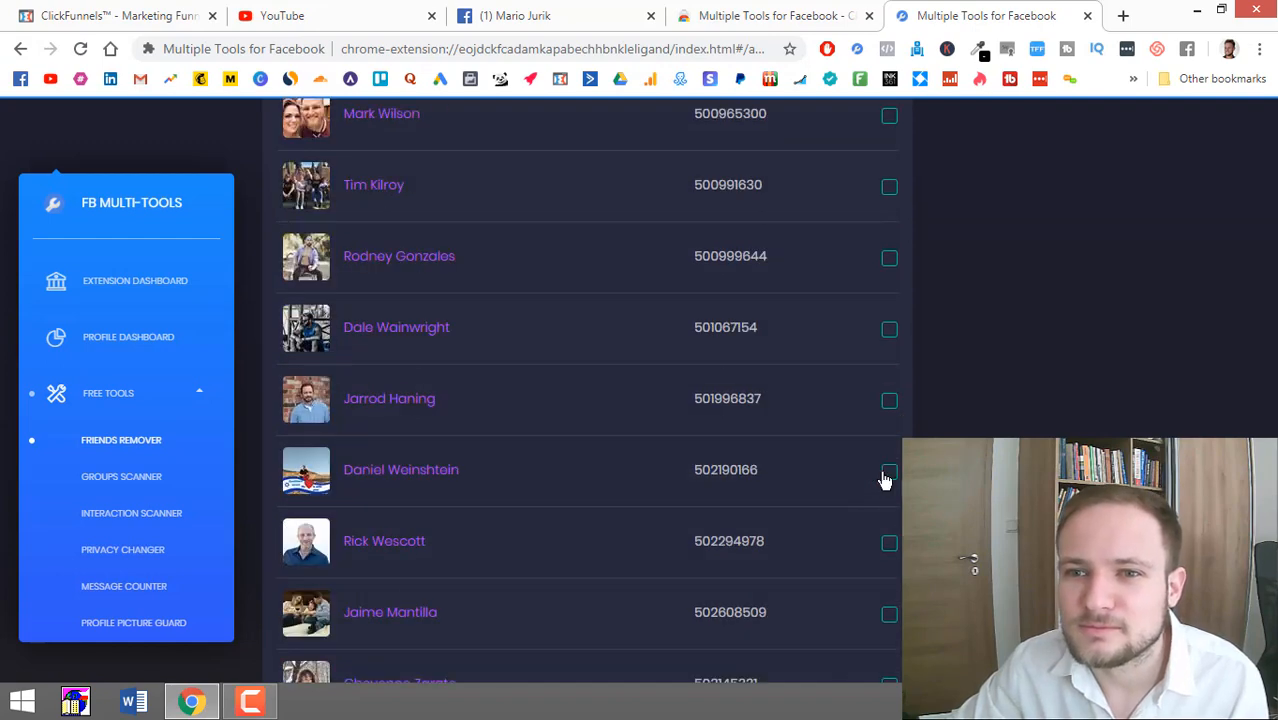
{"action": "left_click", "coordinate": [888, 468]}
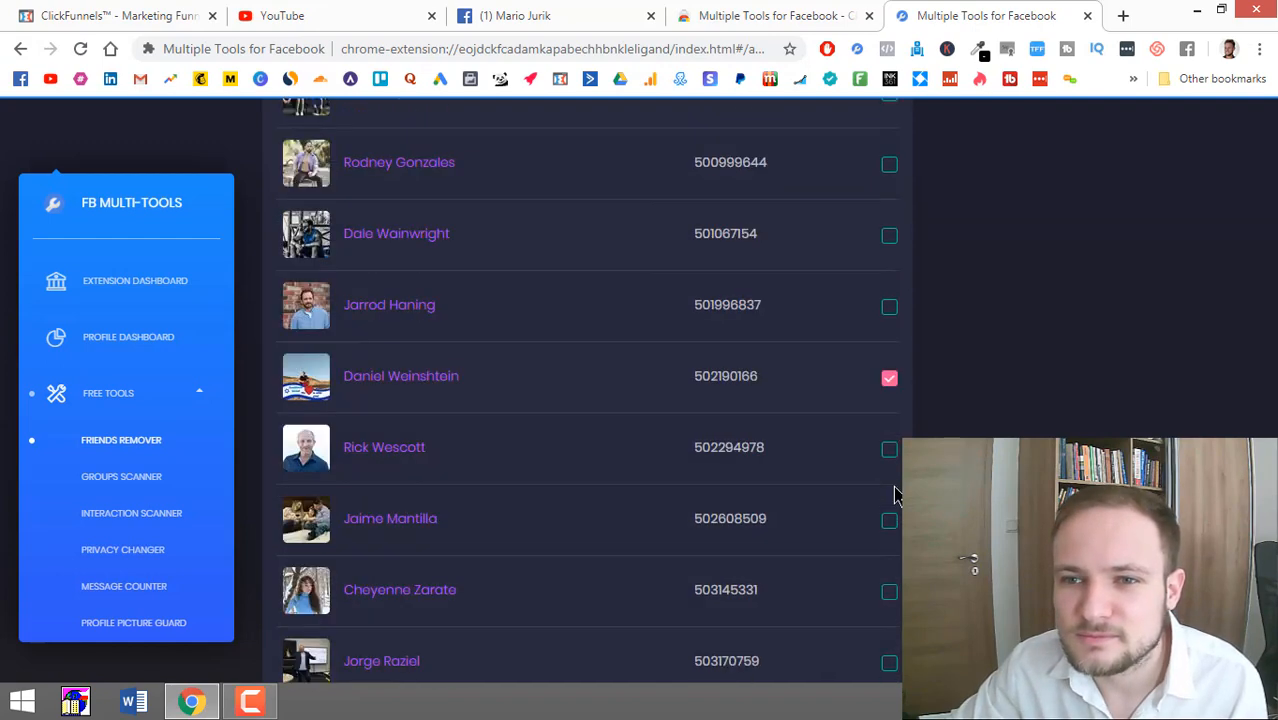
{"action": "scroll", "scroll_direction": "down", "scroll_amount": 3}
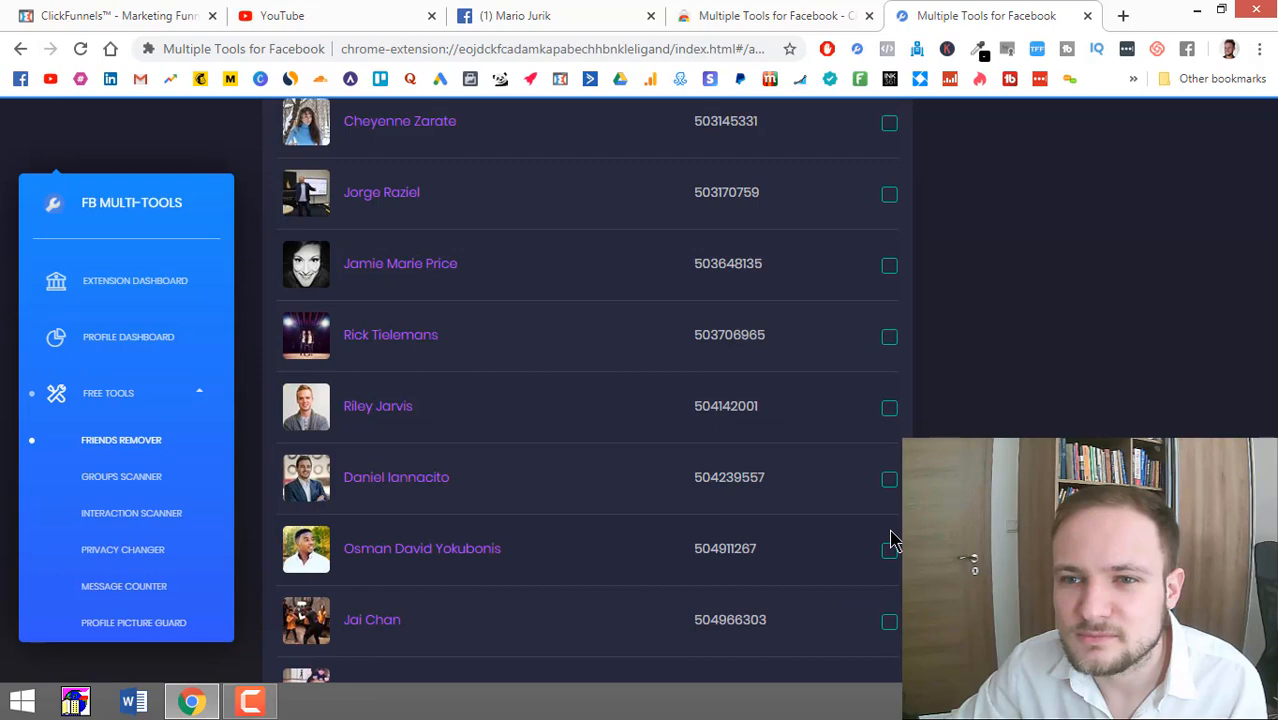
{"action": "scroll", "scroll_direction": "down", "scroll_amount": 3}
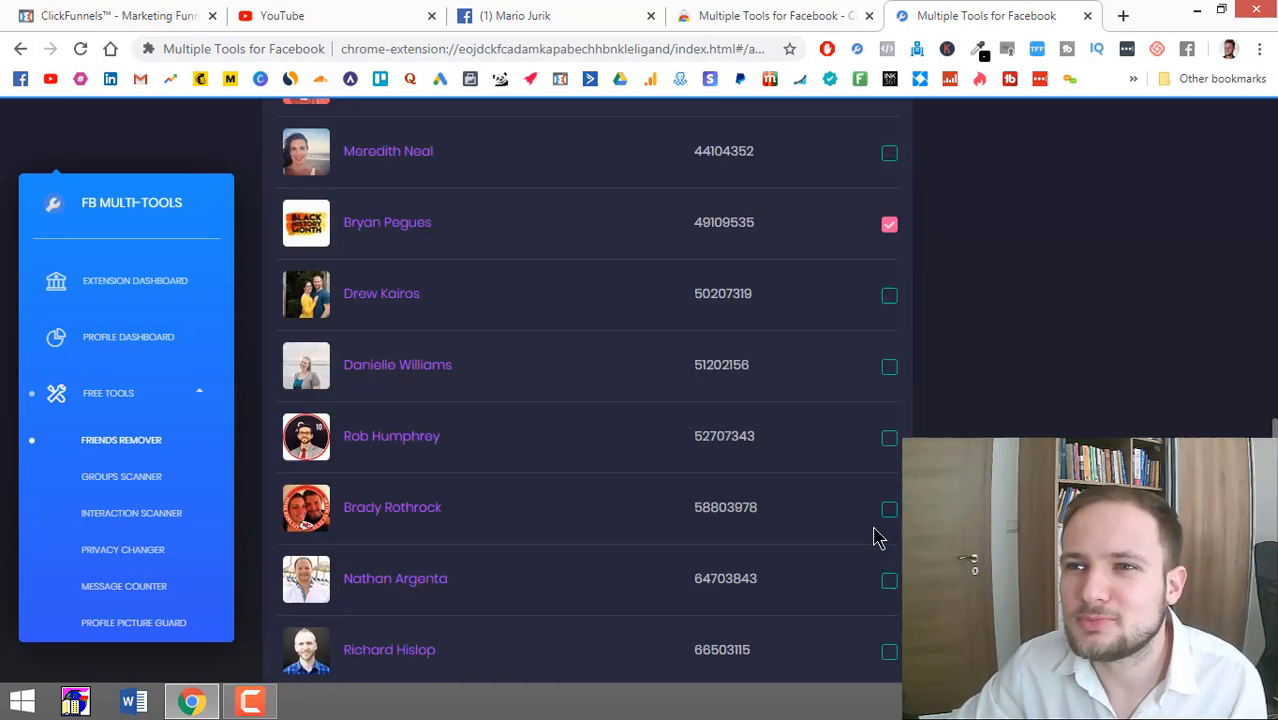
{"action": "scroll", "scroll_direction": "up", "scroll_amount": 3}
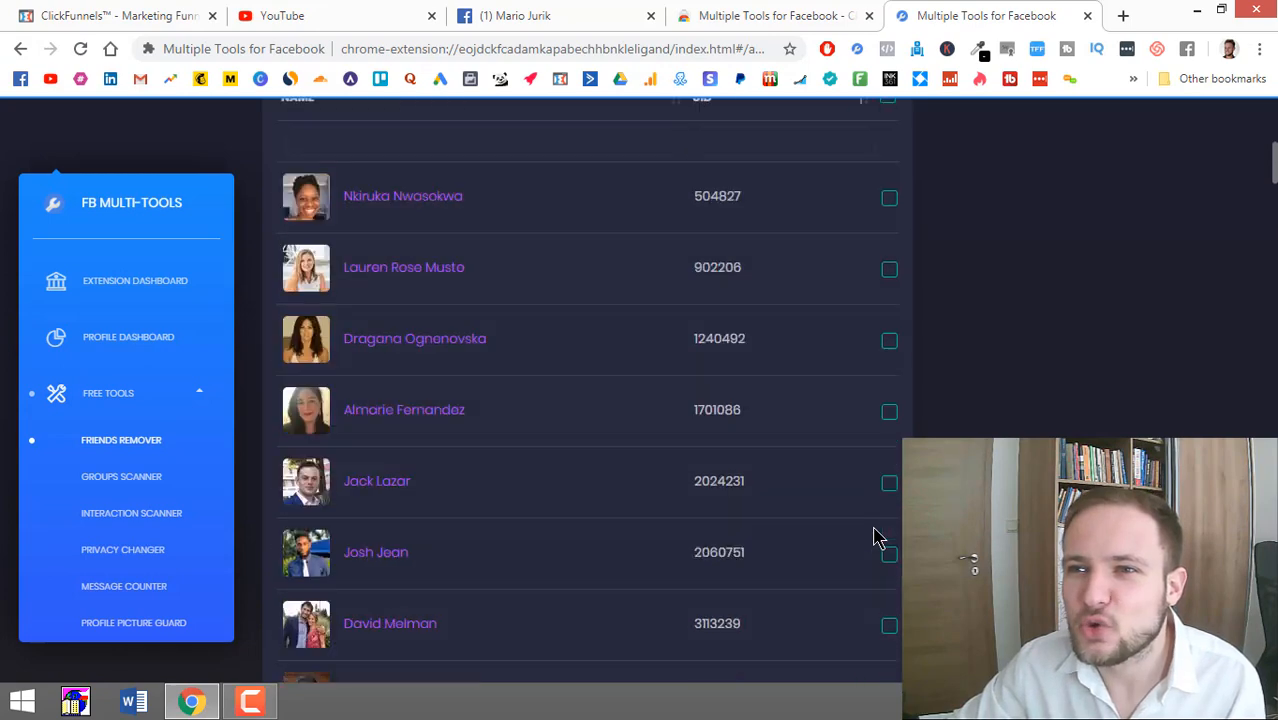
Step: Run Bye Bye and confirm Unfriend so the five marked friends are removed
{"action": "scroll", "scroll_direction": "up", "scroll_amount": 3}
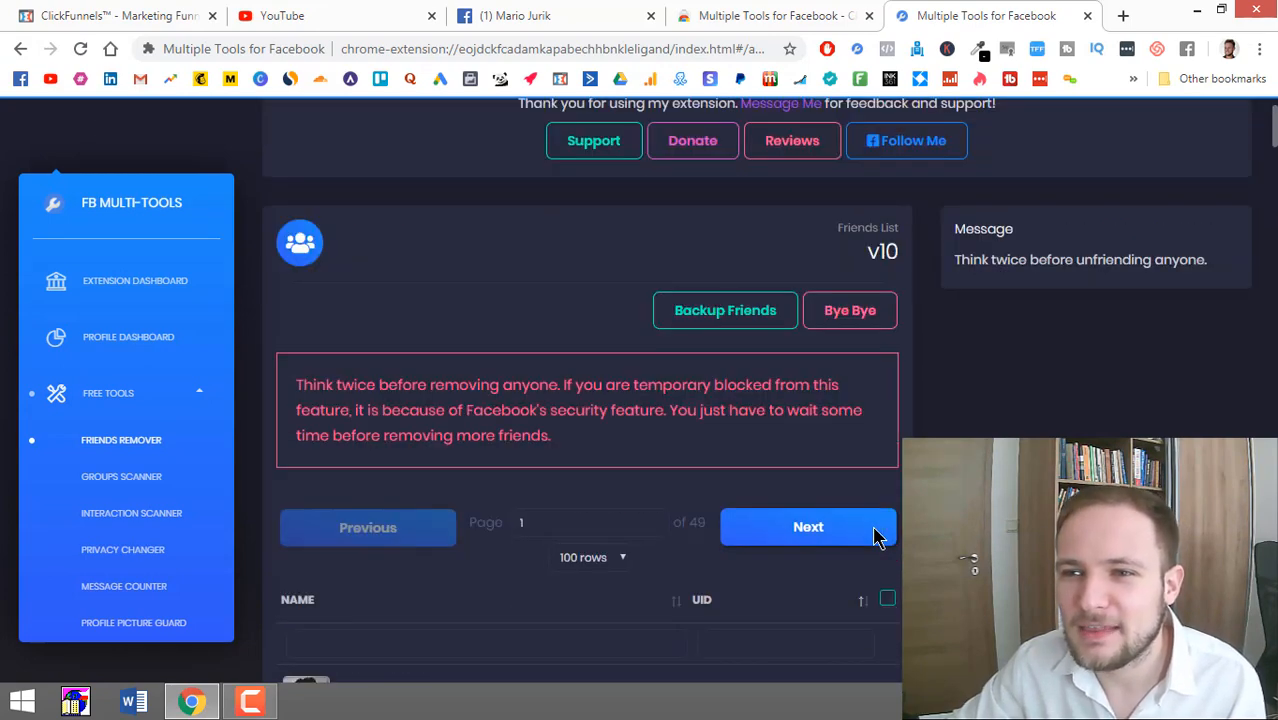
{"action": "mouse_move", "coordinate": [850, 316]}
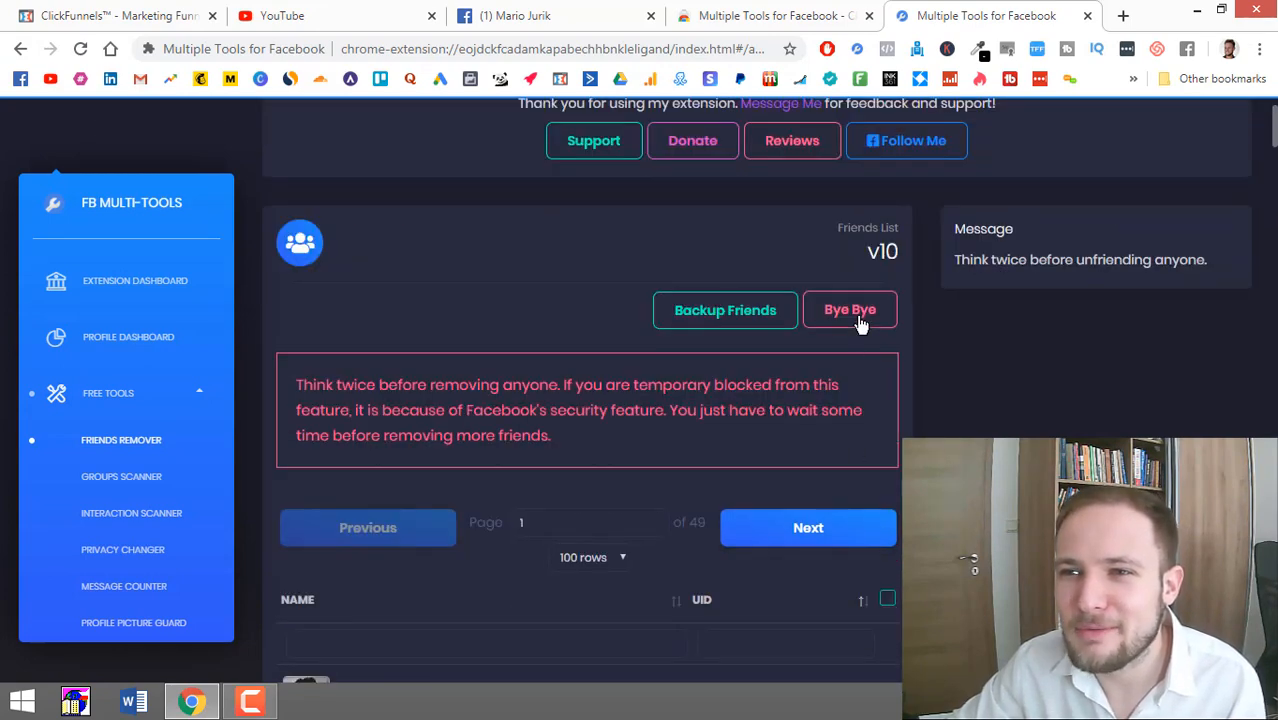
{"action": "left_click", "coordinate": [850, 308]}
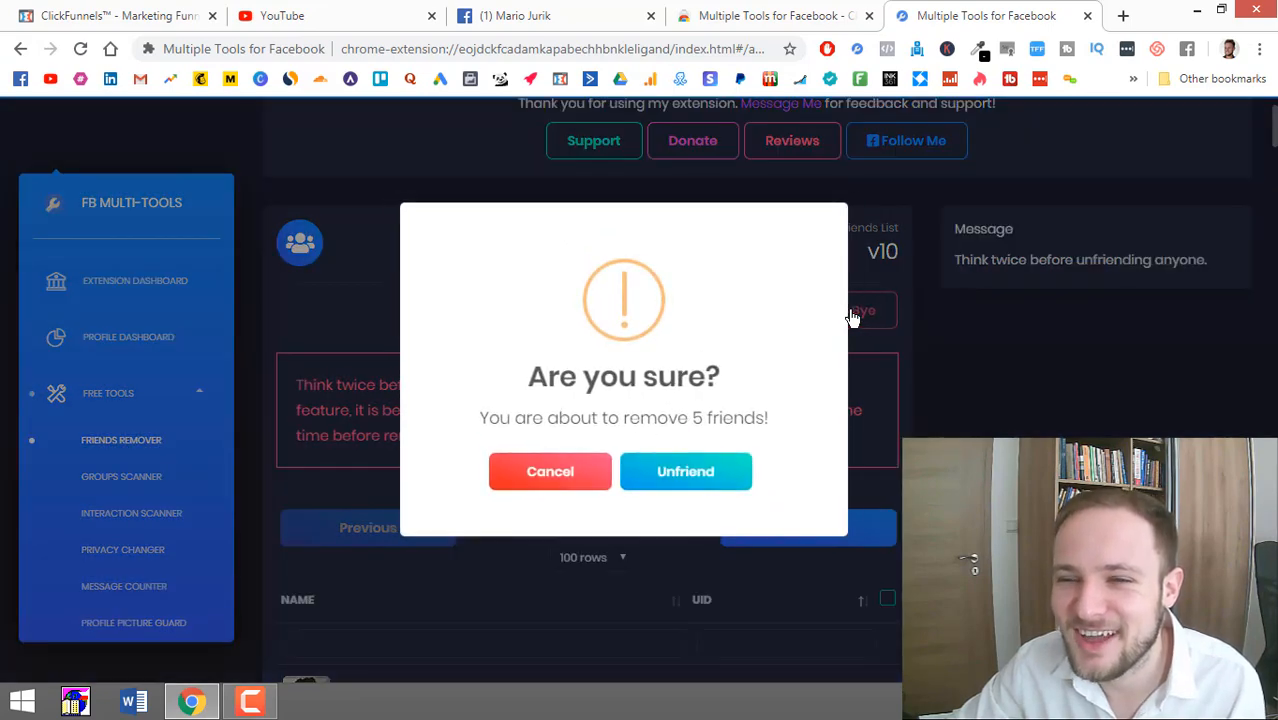
{"action": "mouse_move", "coordinate": [596, 466]}
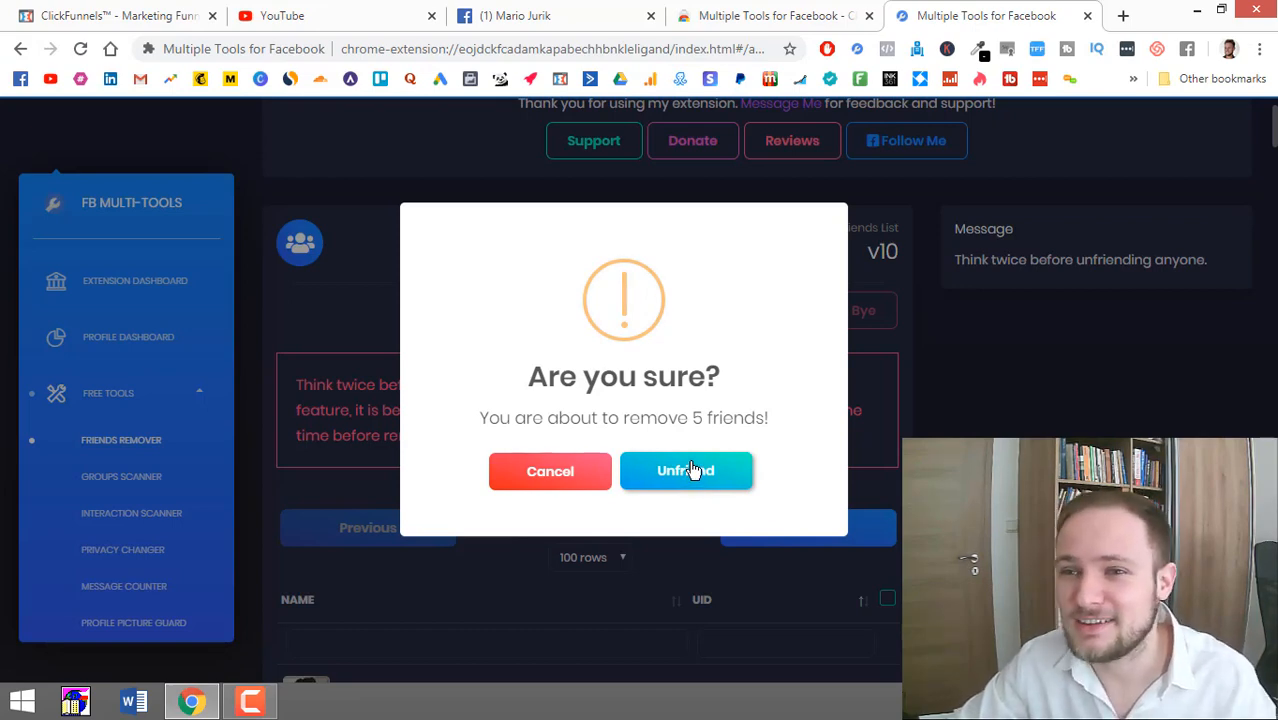
{"action": "left_click", "coordinate": [686, 472]}
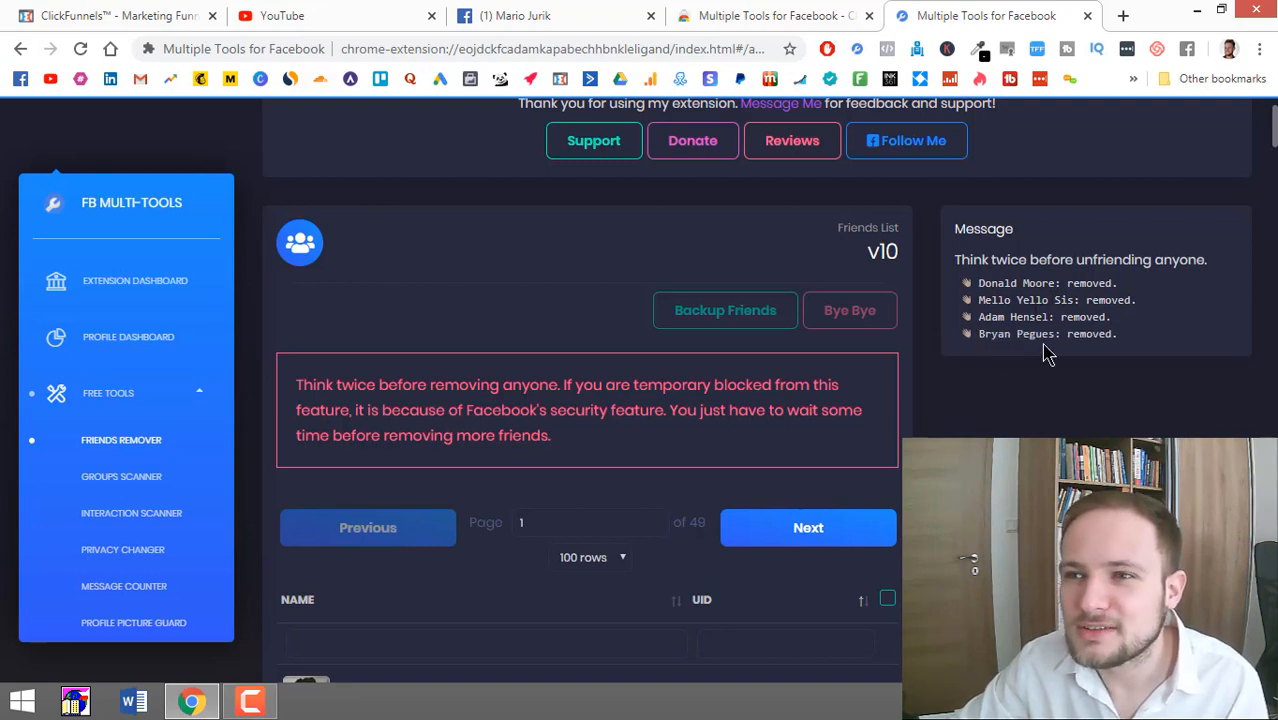
Step: Switch to the Facebook profile tab and reload it to refresh the friend count
{"action": "left_click", "coordinate": [848, 310]}
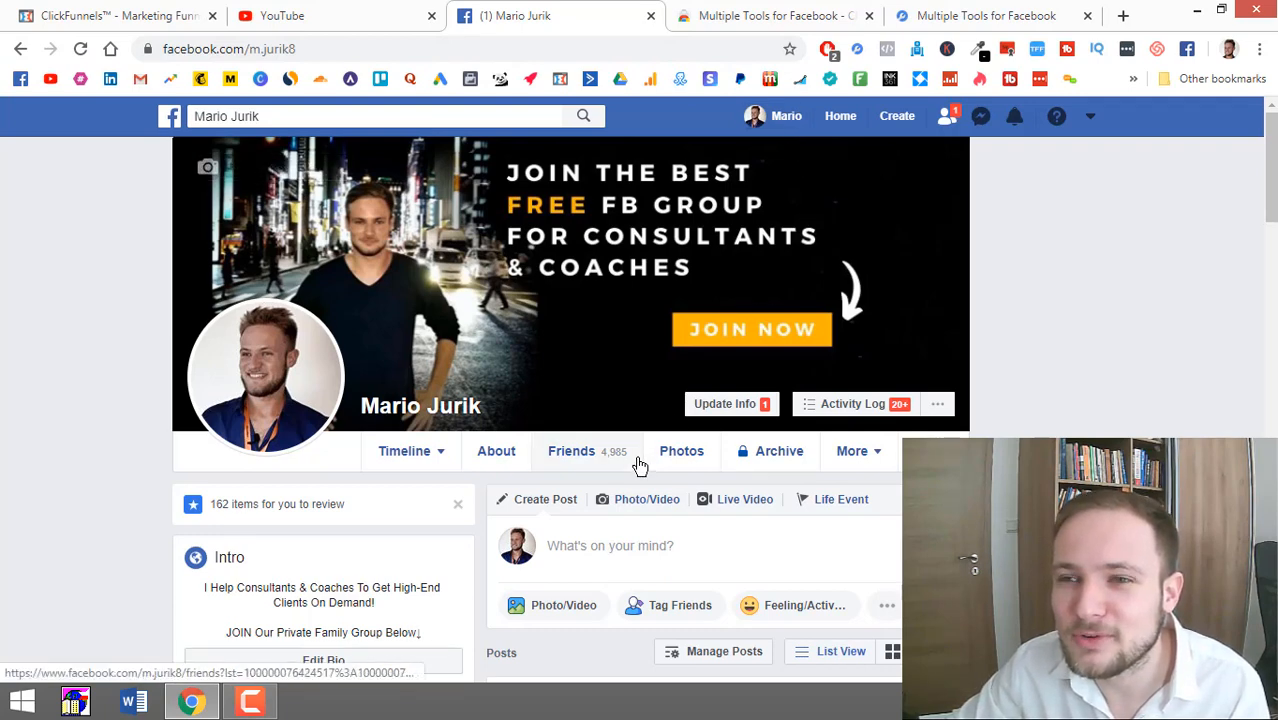
{"action": "mouse_move", "coordinate": [598, 466]}
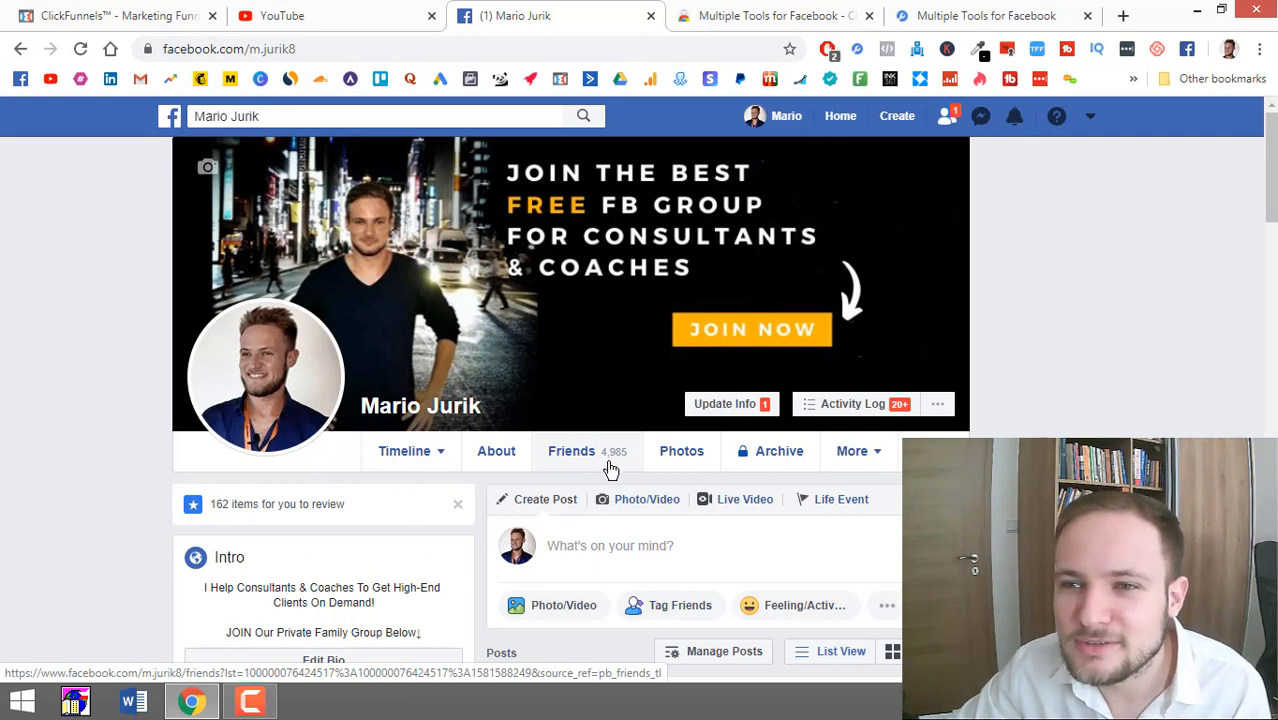
{"action": "mouse_move", "coordinate": [616, 468]}
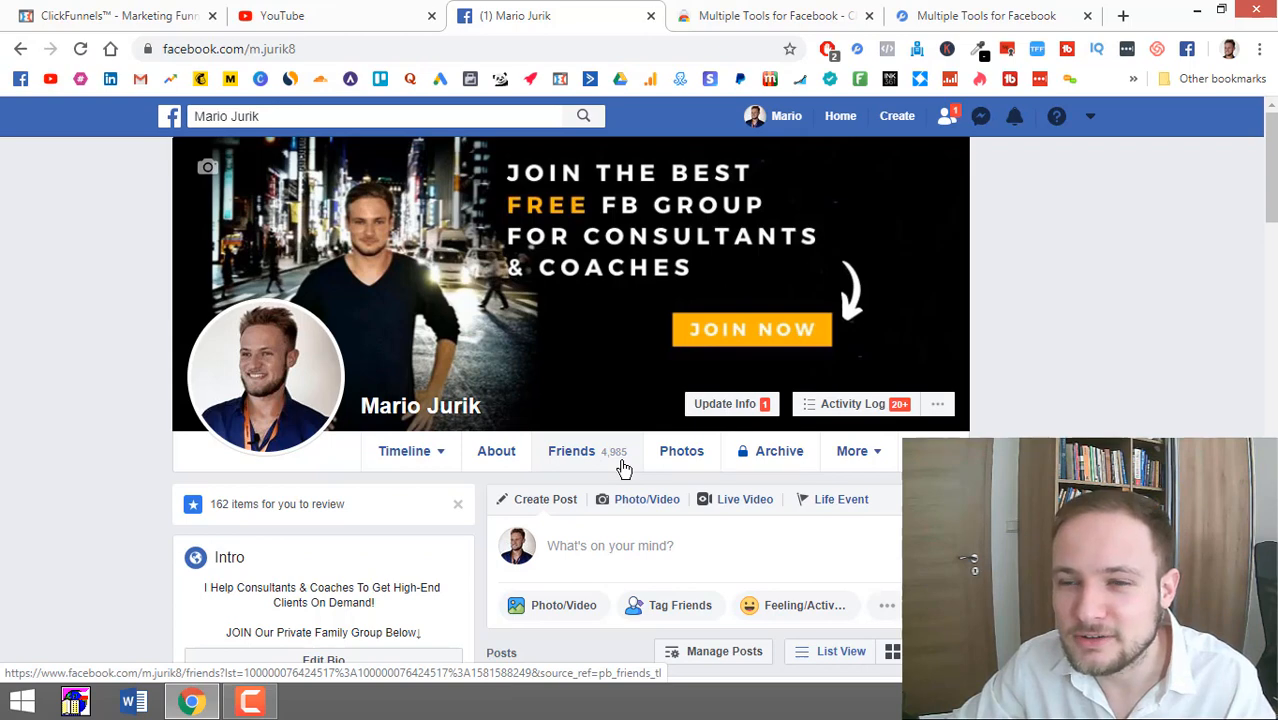
{"action": "left_click", "coordinate": [572, 452]}
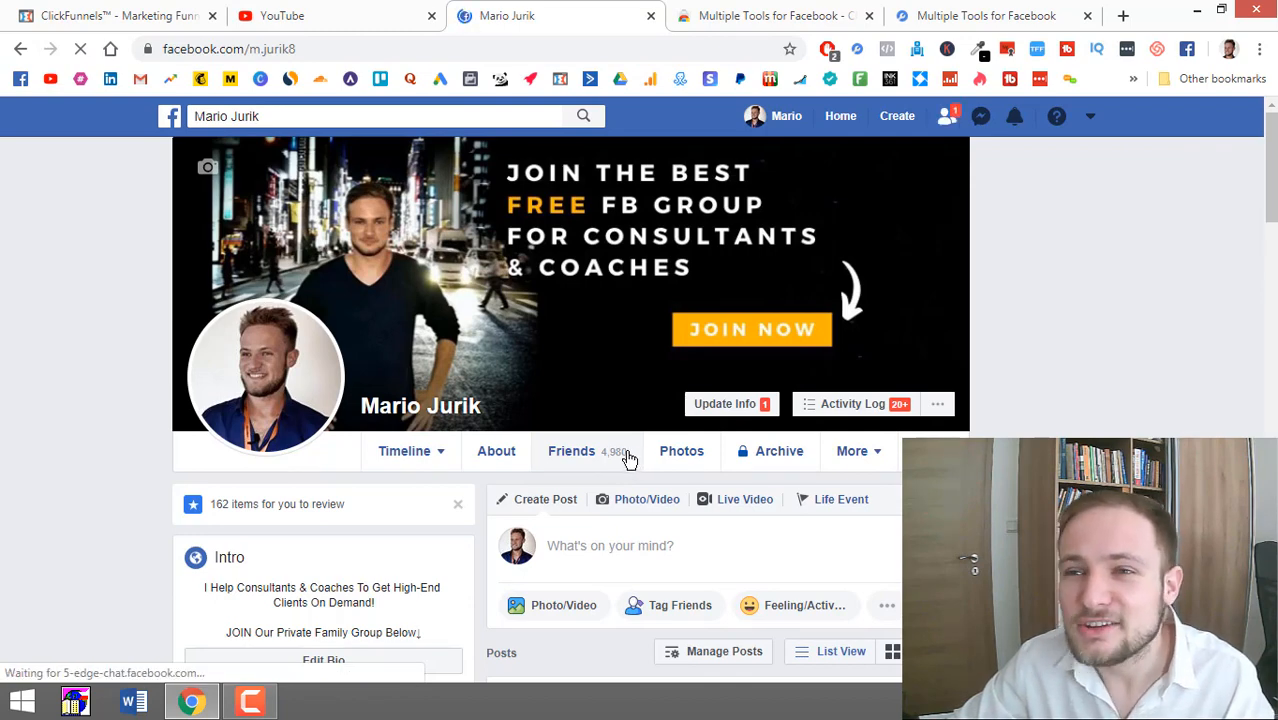
Step: Check the reloaded profile's Friends count, now reading 4,960
{"action": "left_click", "coordinate": [946, 116]}
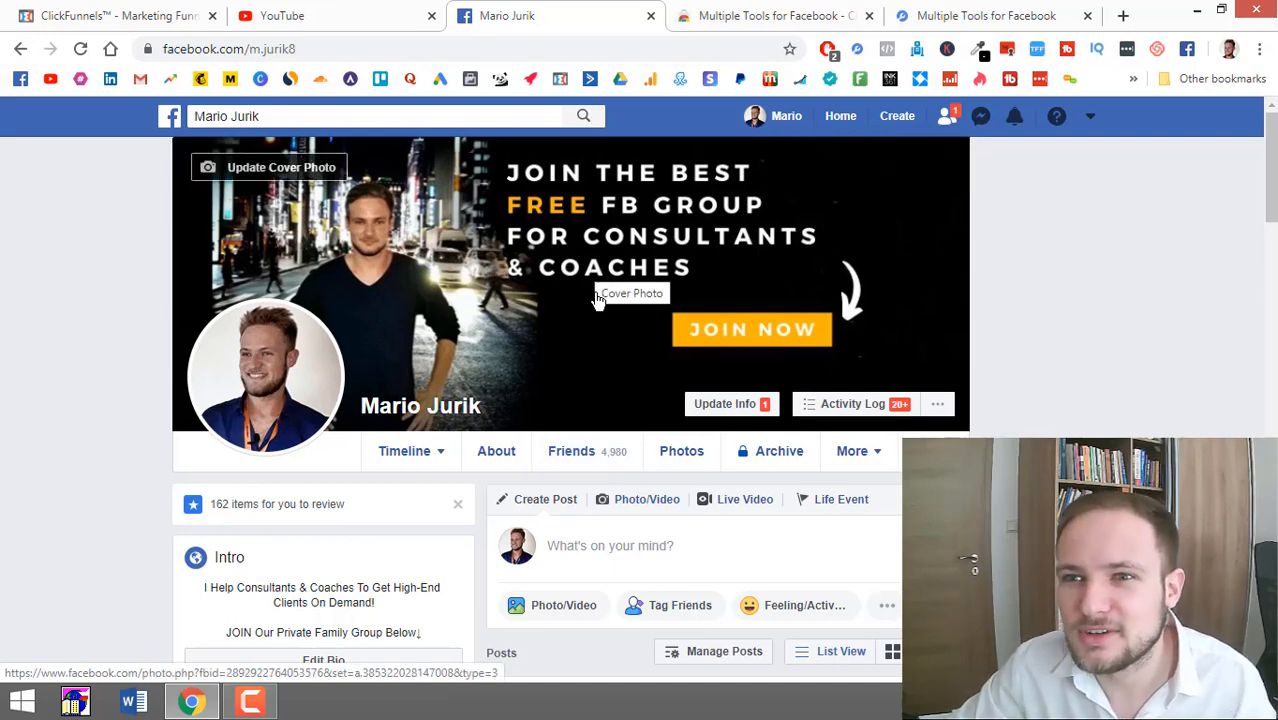
{"action": "mouse_move", "coordinate": [644, 374]}
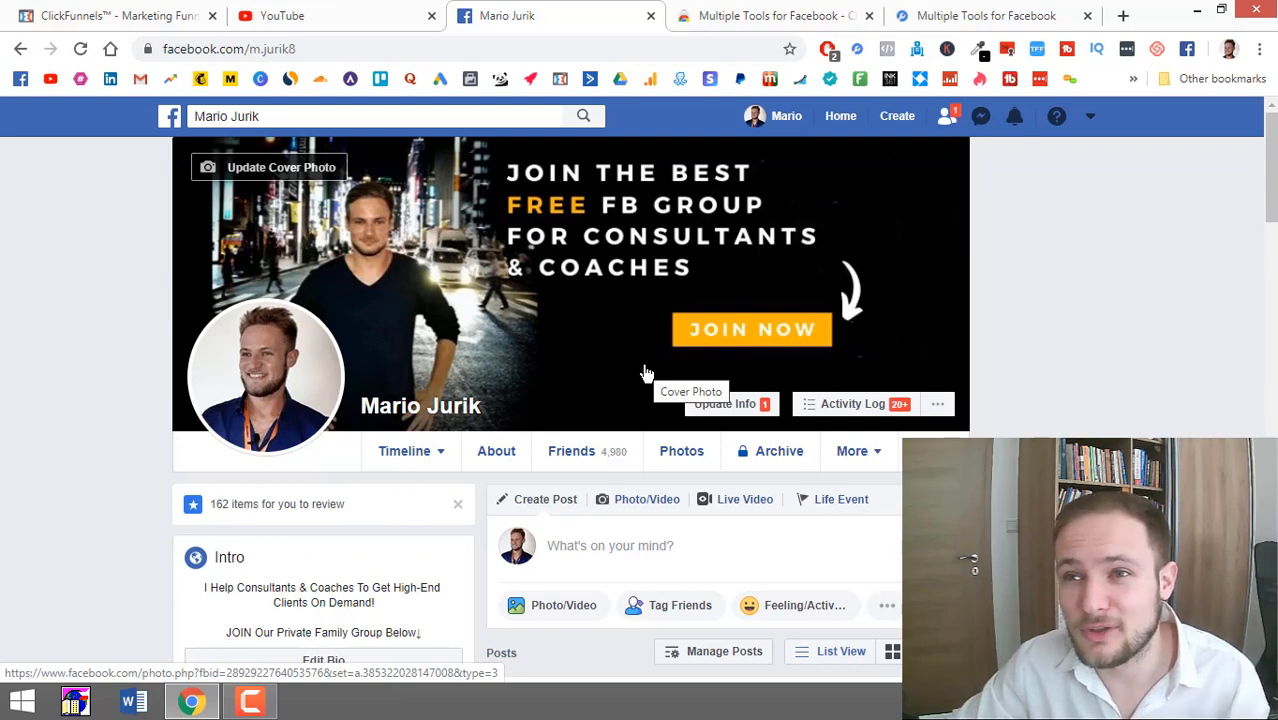
{"action": "mouse_move", "coordinate": [656, 352]}
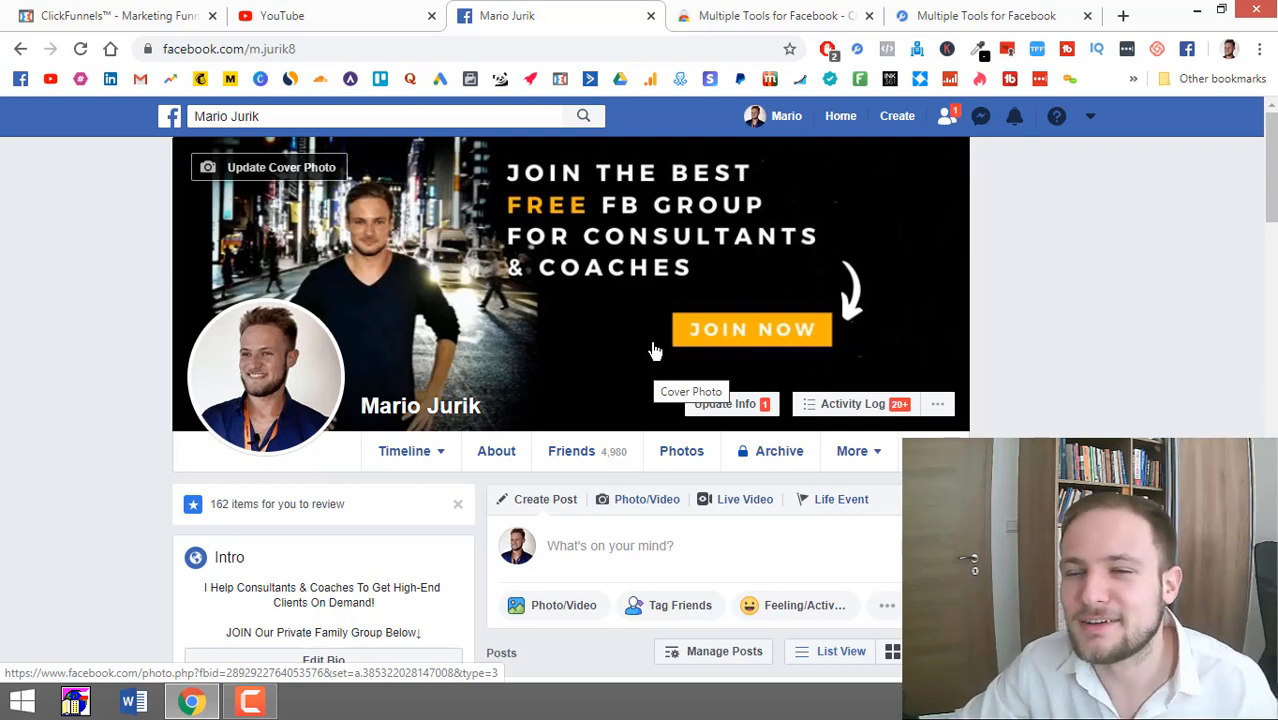
{"action": "mouse_move", "coordinate": [640, 264]}
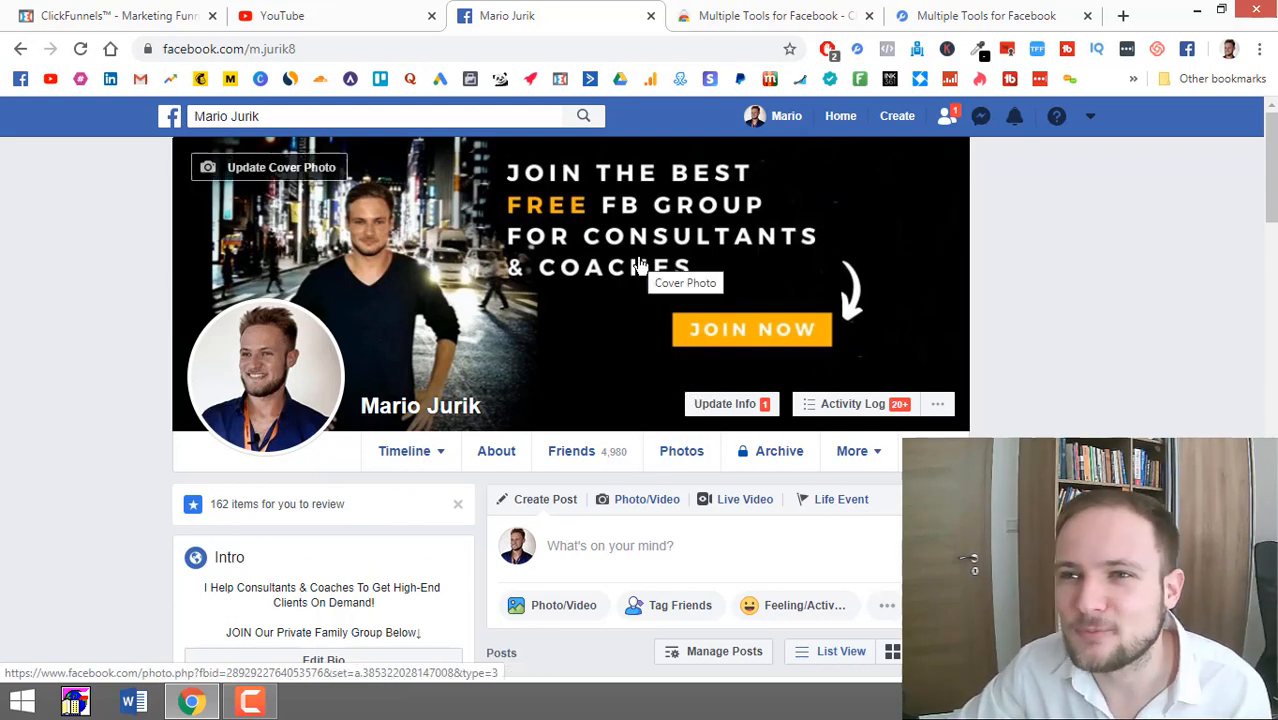
{"action": "mouse_move", "coordinate": [560, 288]}
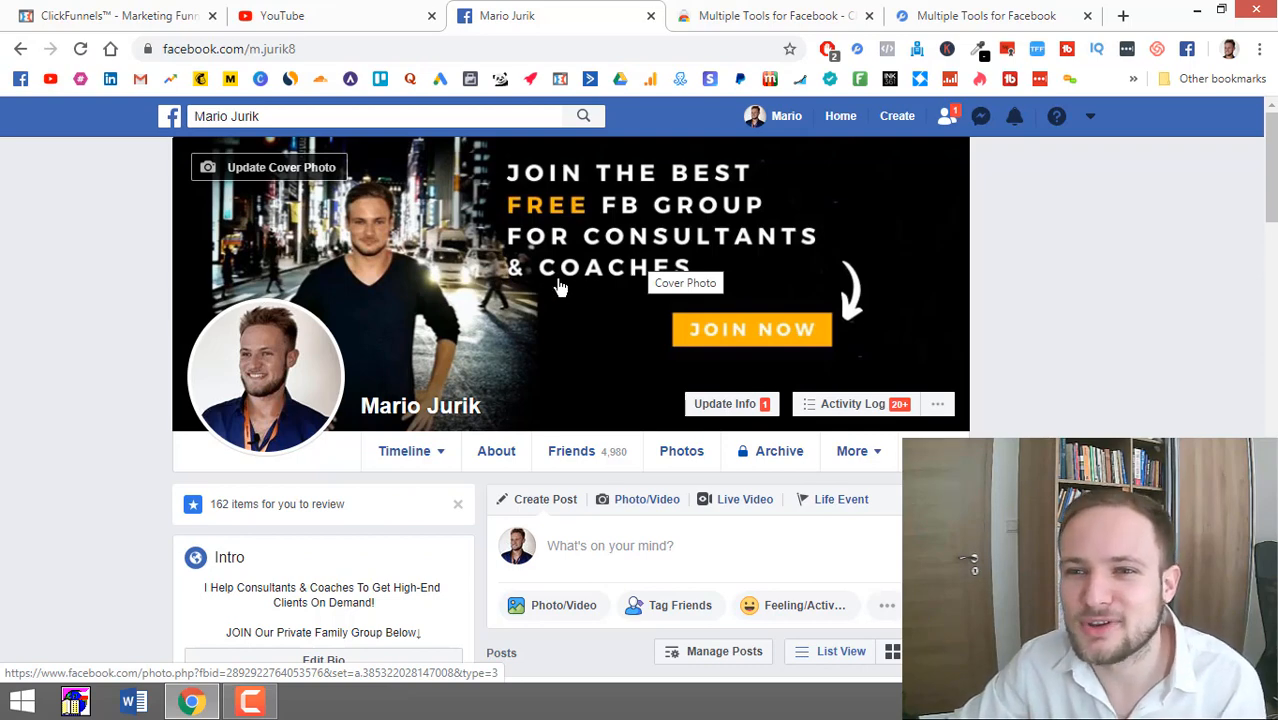
{"action": "mouse_move", "coordinate": [636, 368]}
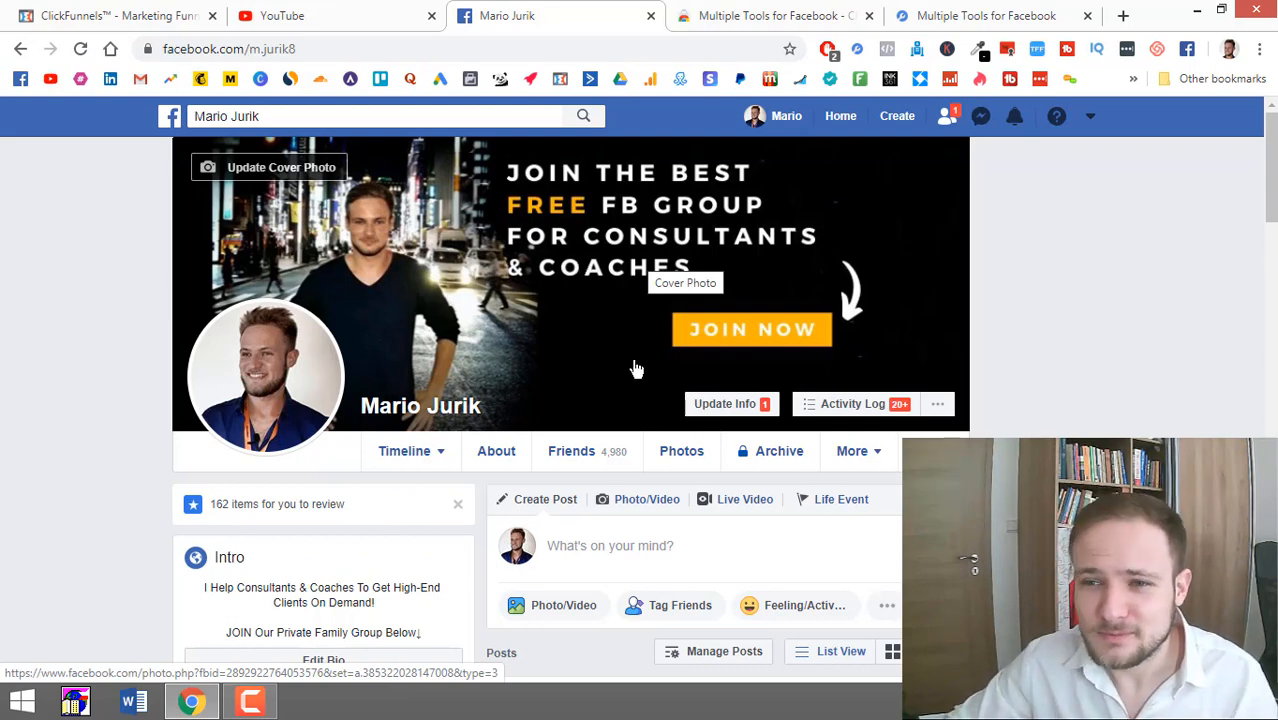